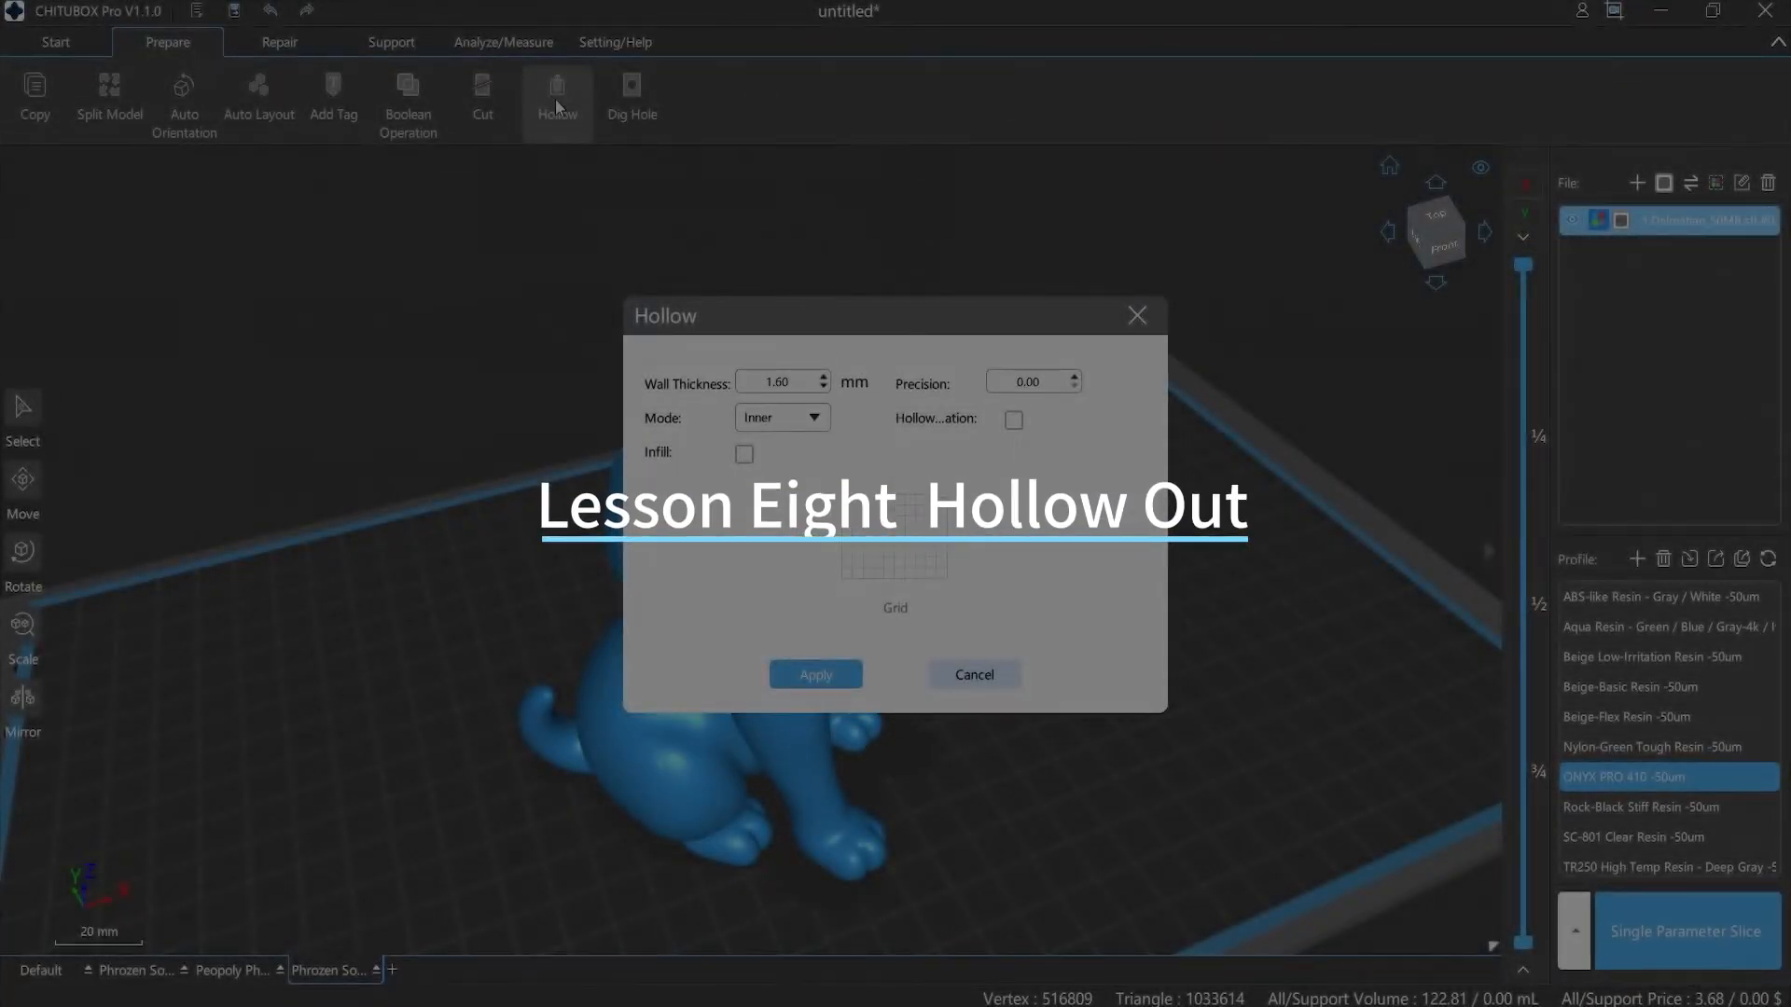
Subtract sball.stl from logo.stl (A - B), then view the Dalmatian's hollow shell
click(407, 100)
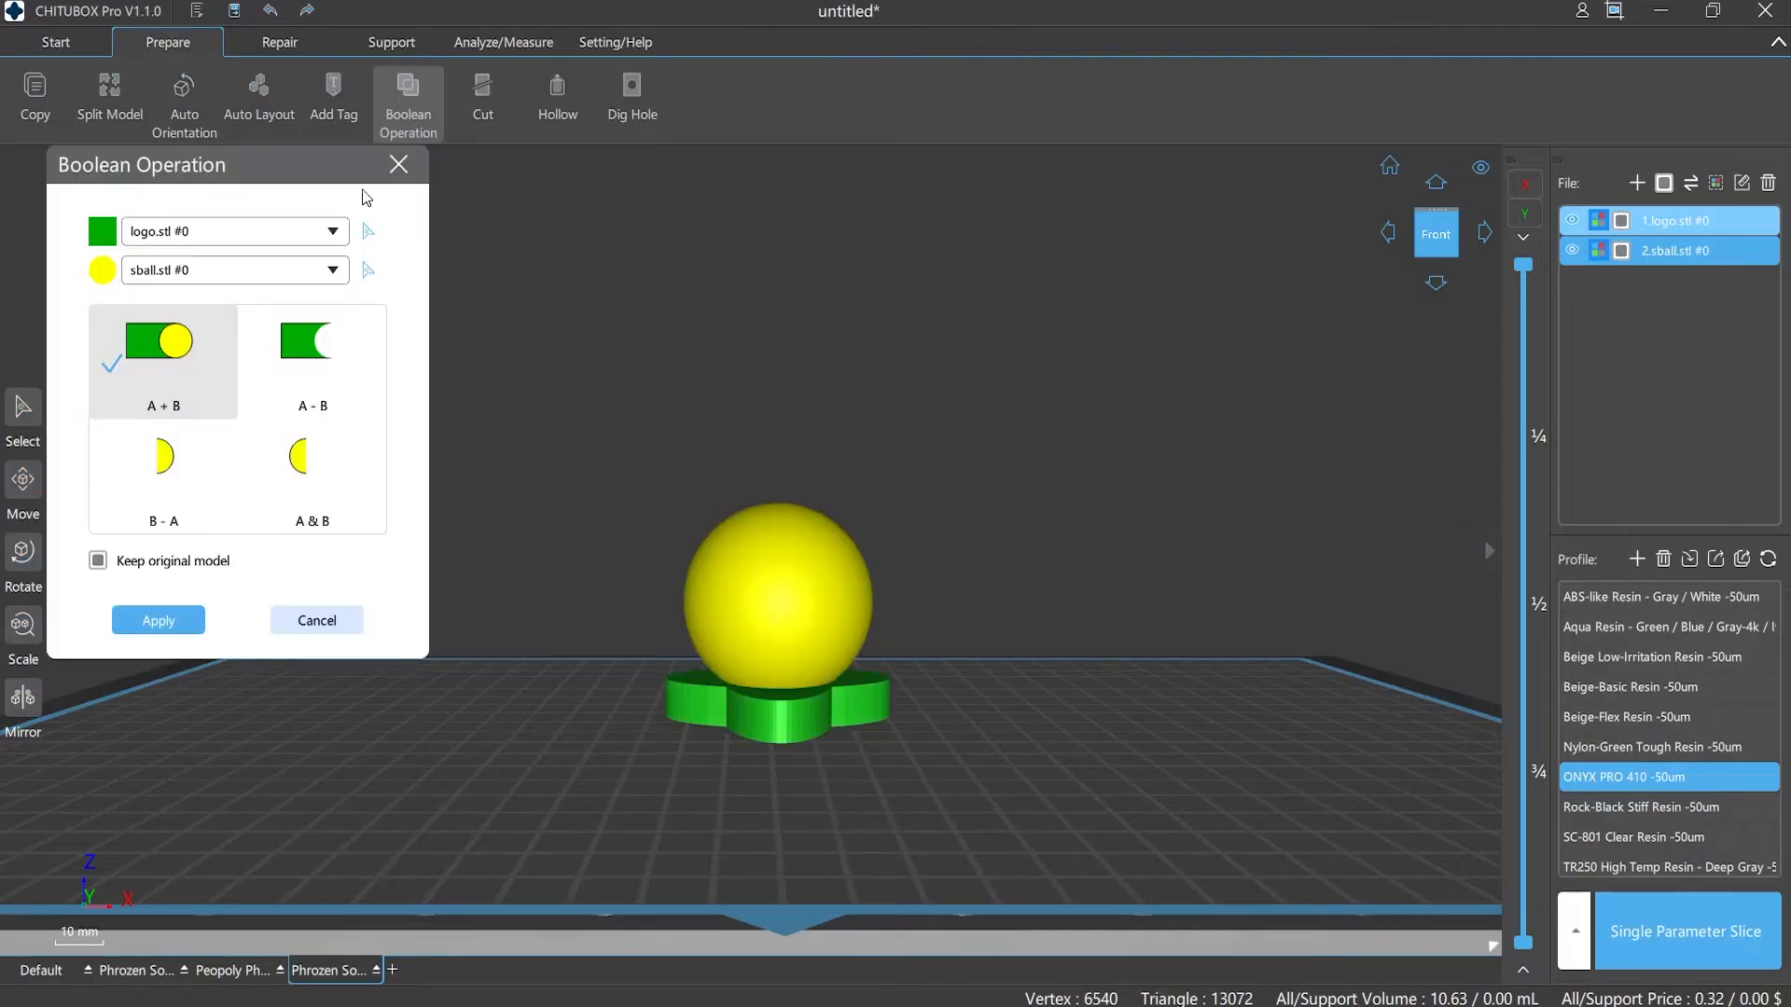
click(334, 270)
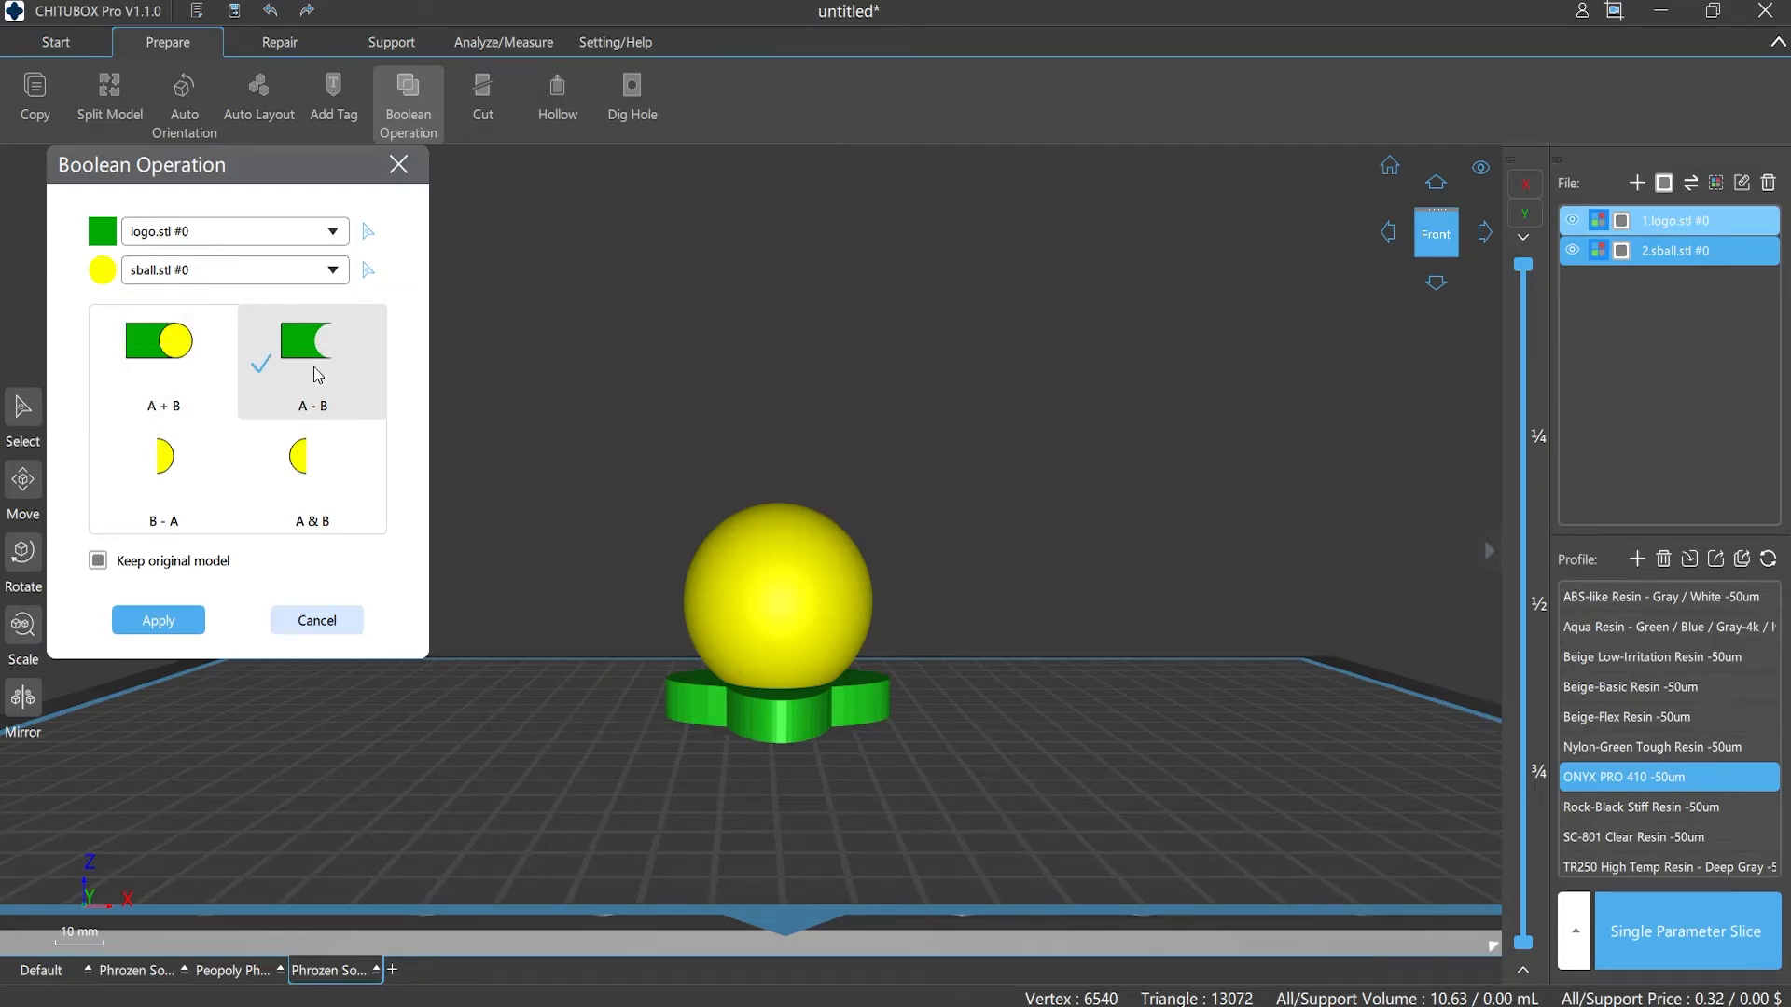
click(158, 620)
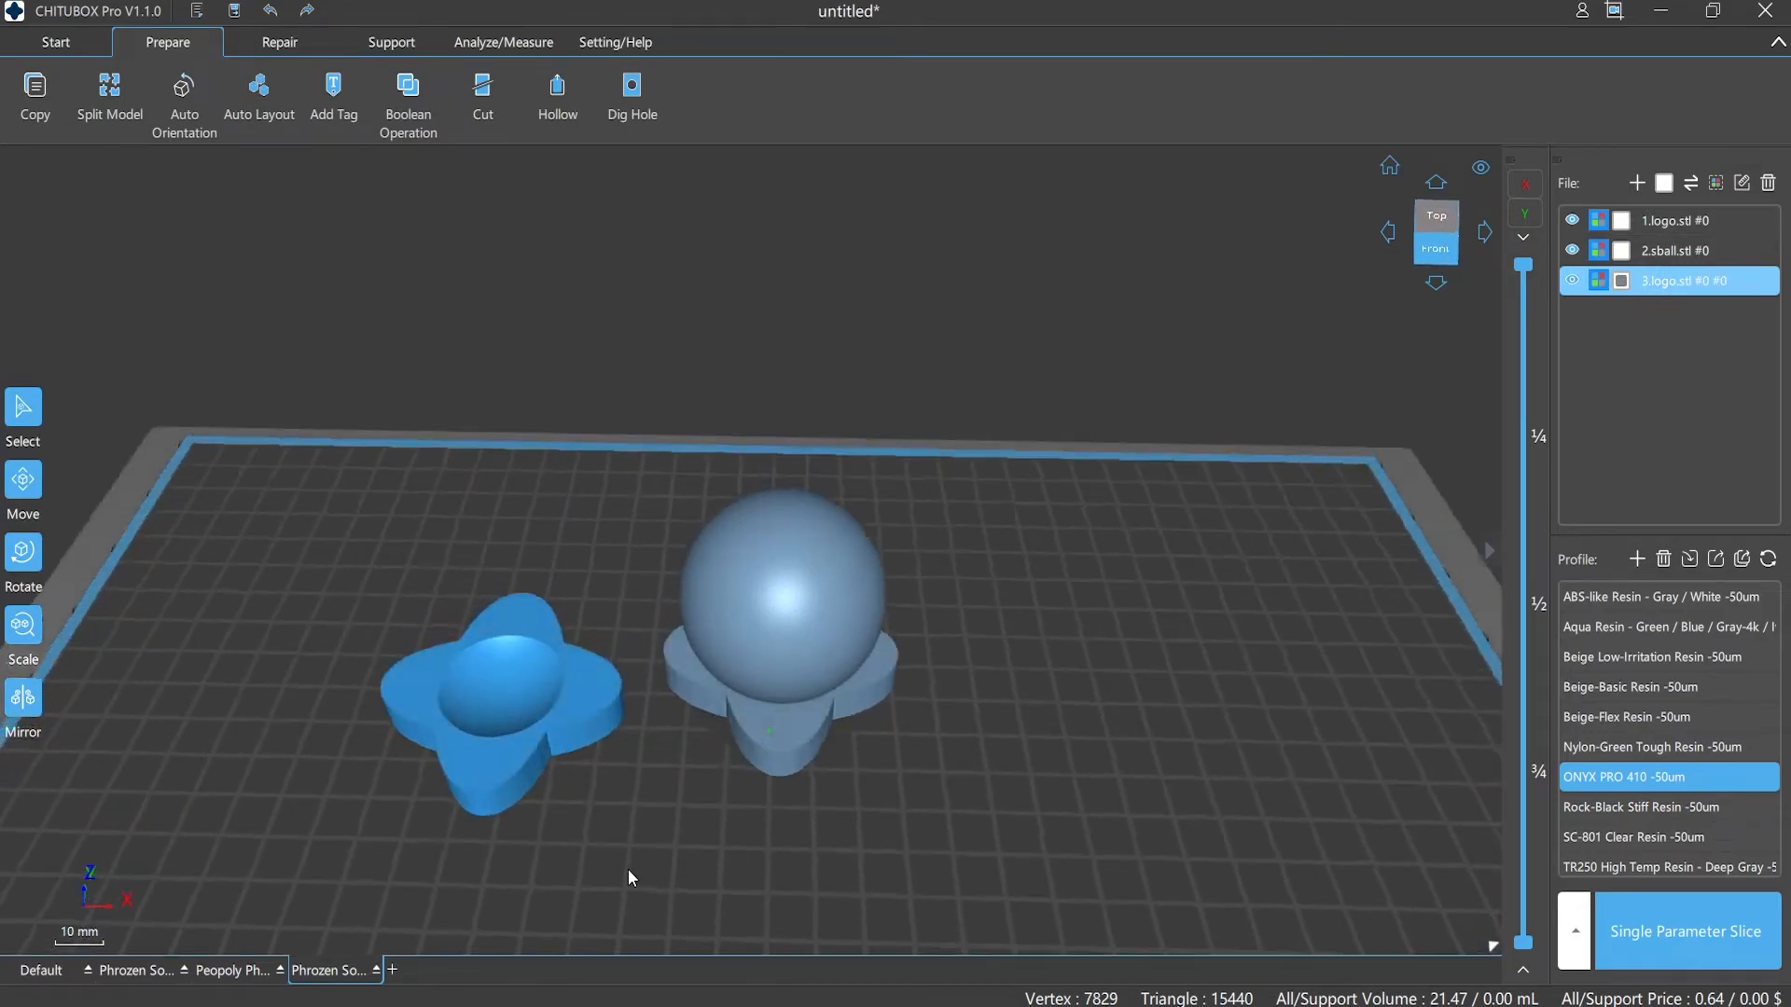
click(1434, 233)
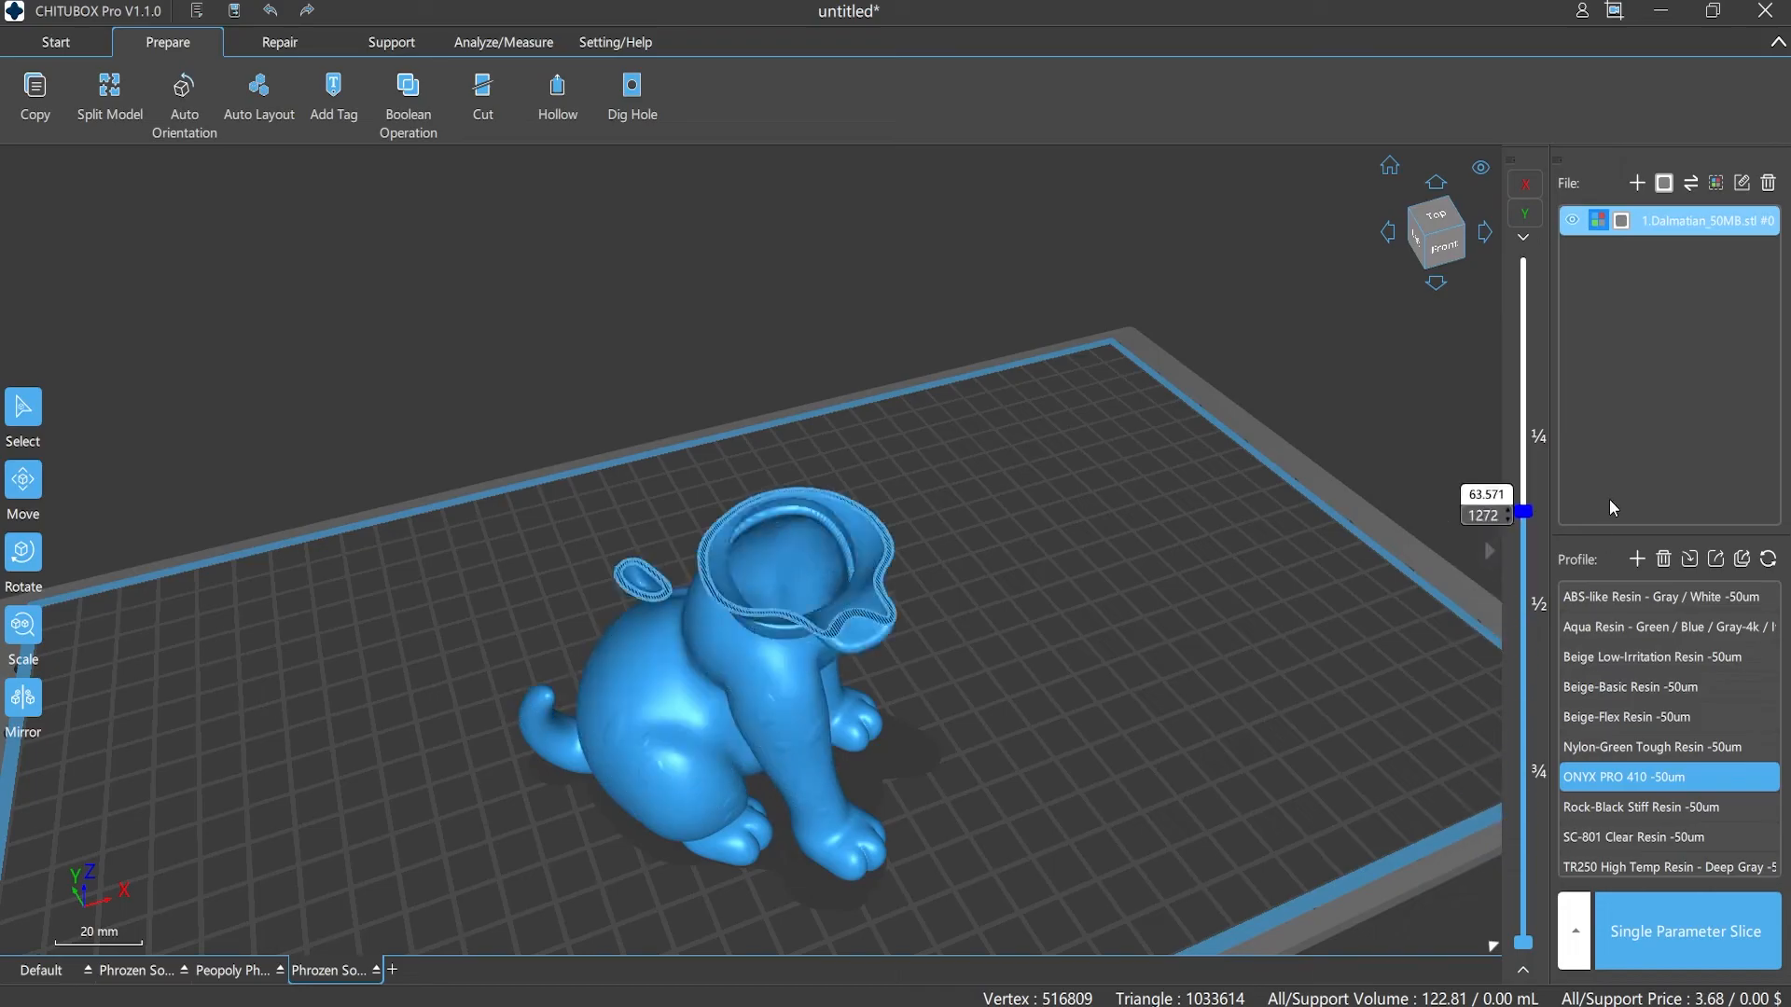
Enter hollow settings of 1.00 mm wall thickness and 0.20 precision, then close the dialog
click(556, 96)
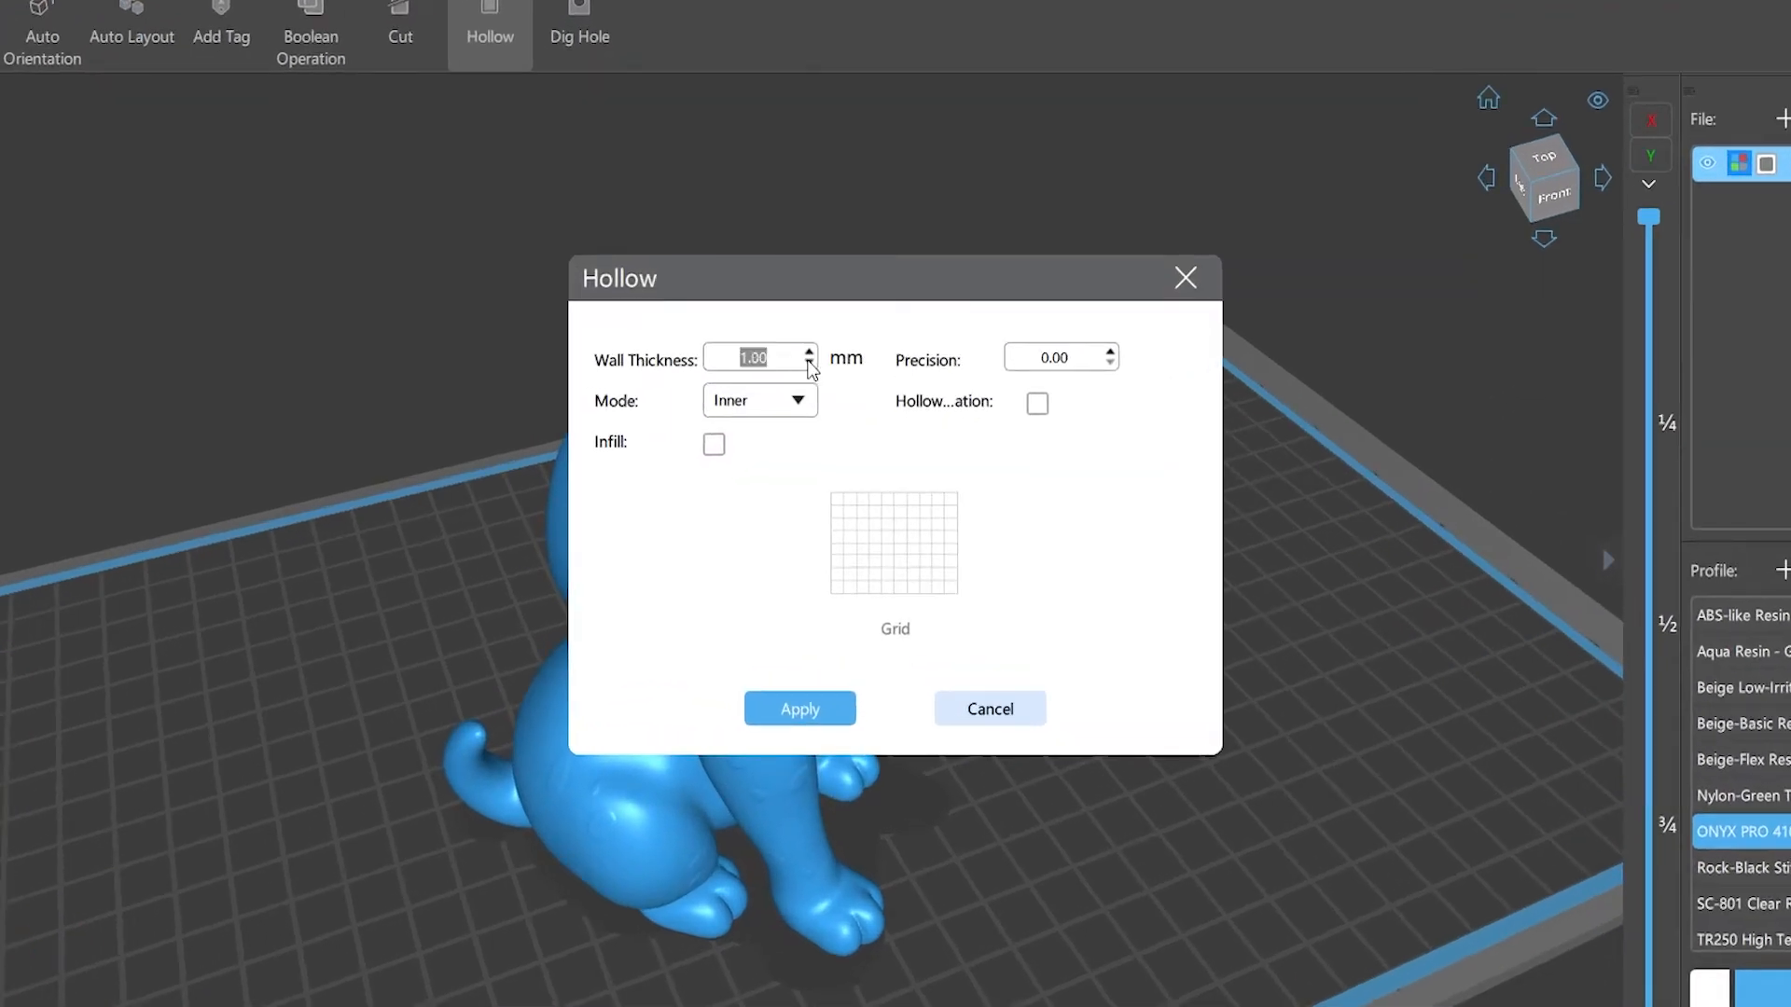
click(758, 400)
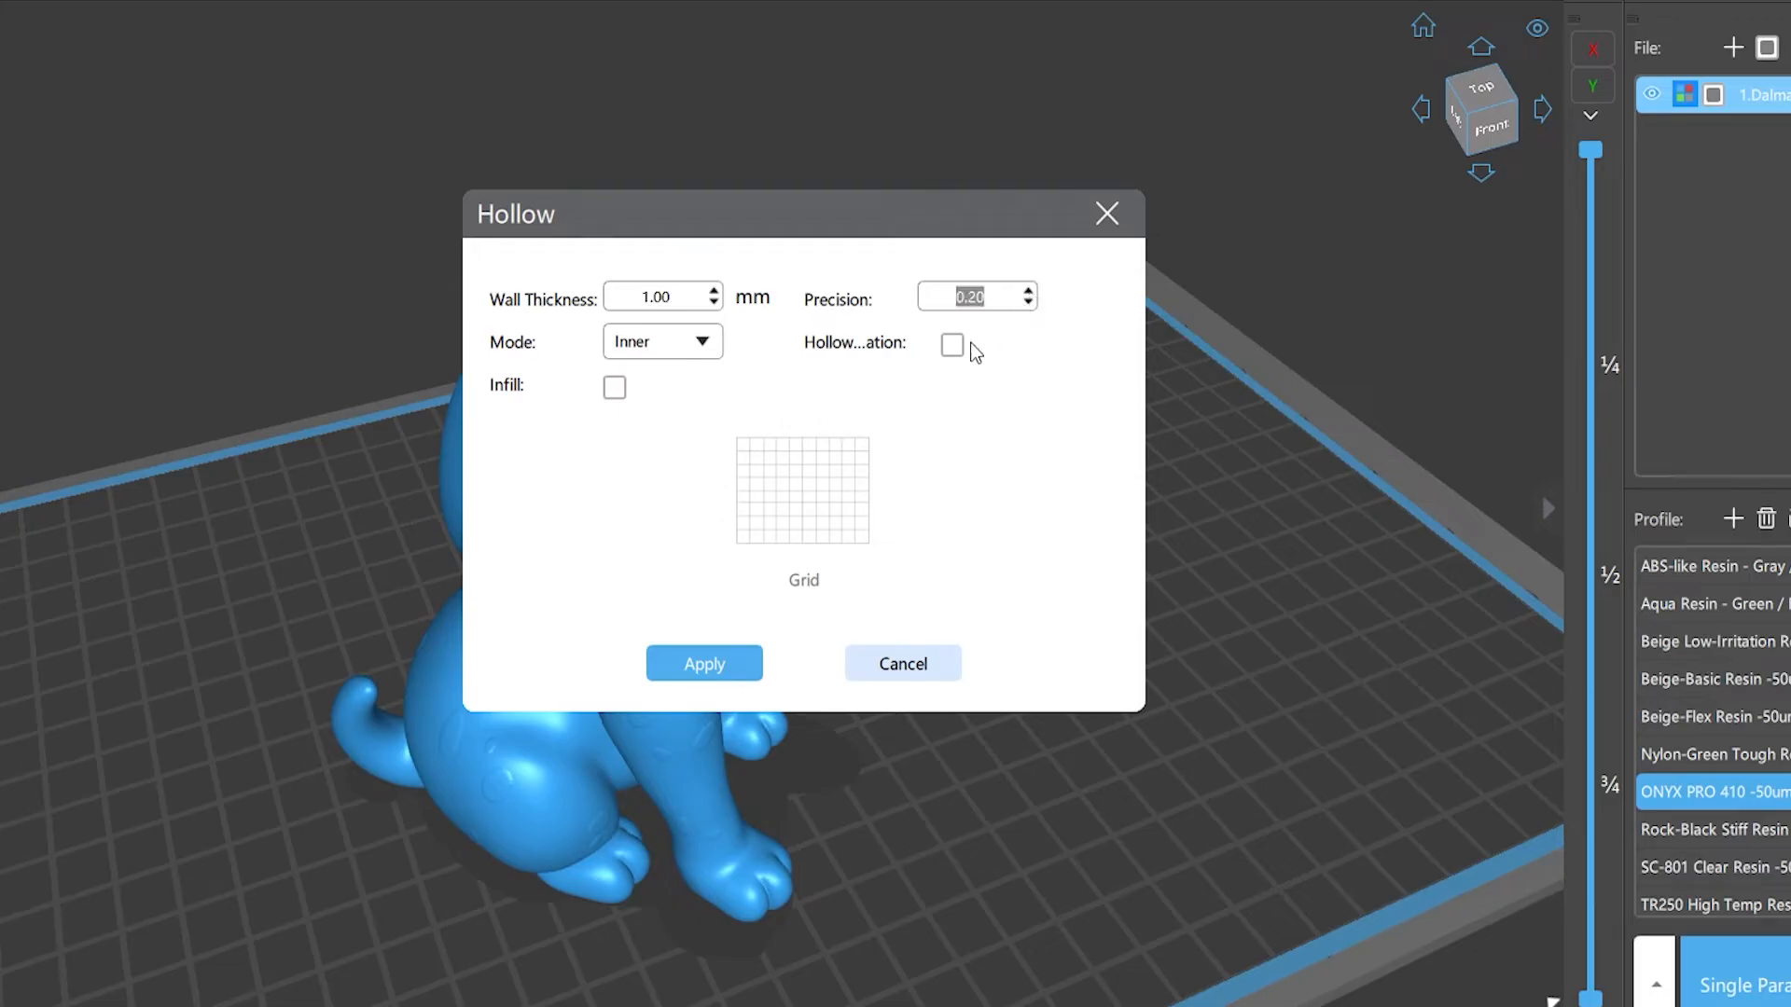
click(615, 387)
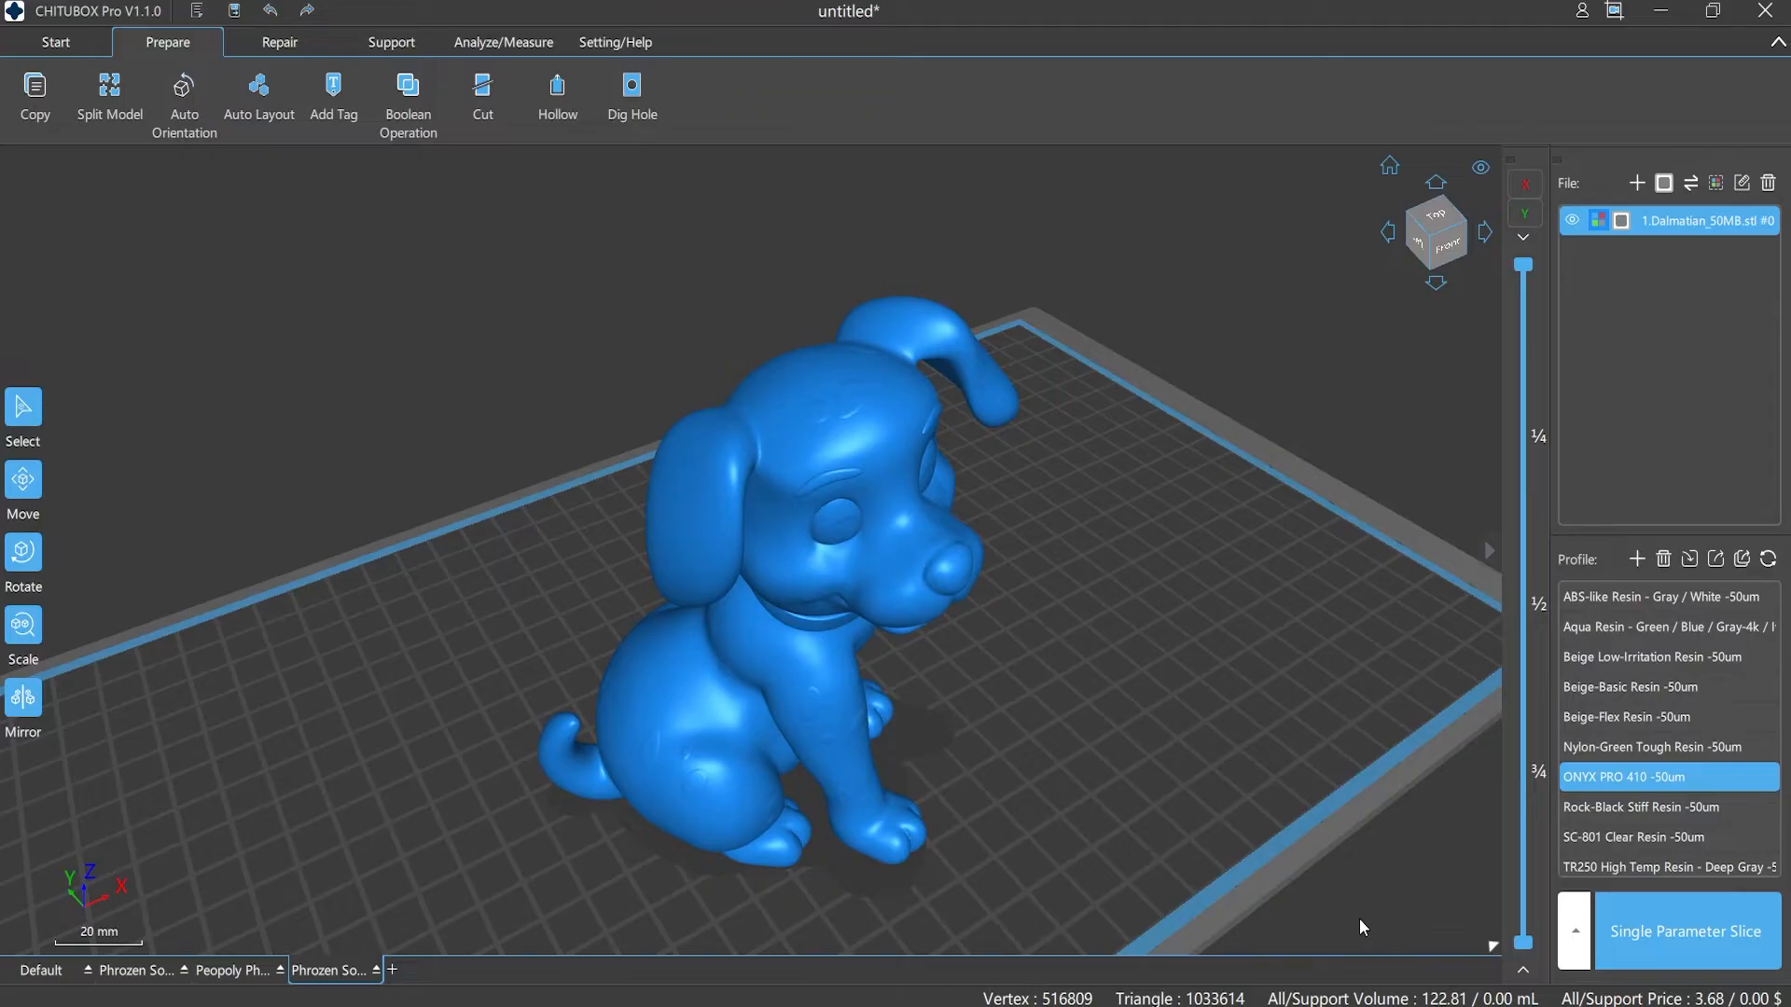
Hollow the Dalmatian with a changed wall thickness and inspect the shell rims
click(558, 97)
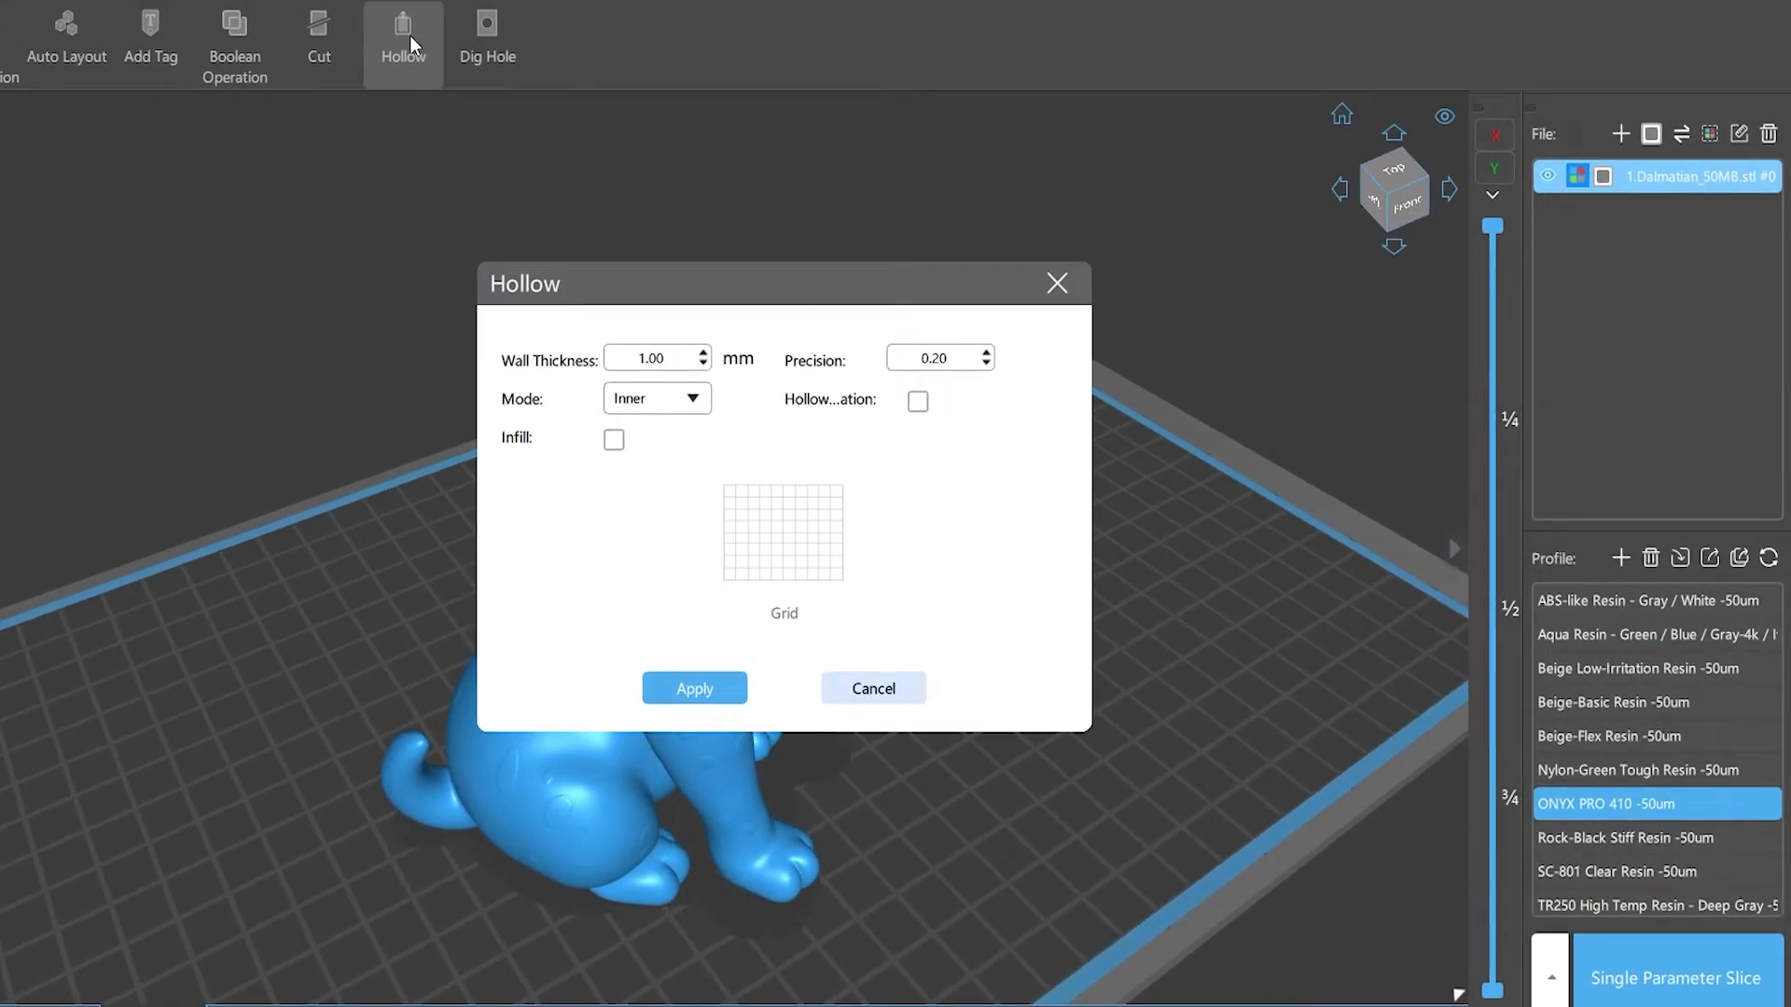
click(705, 351)
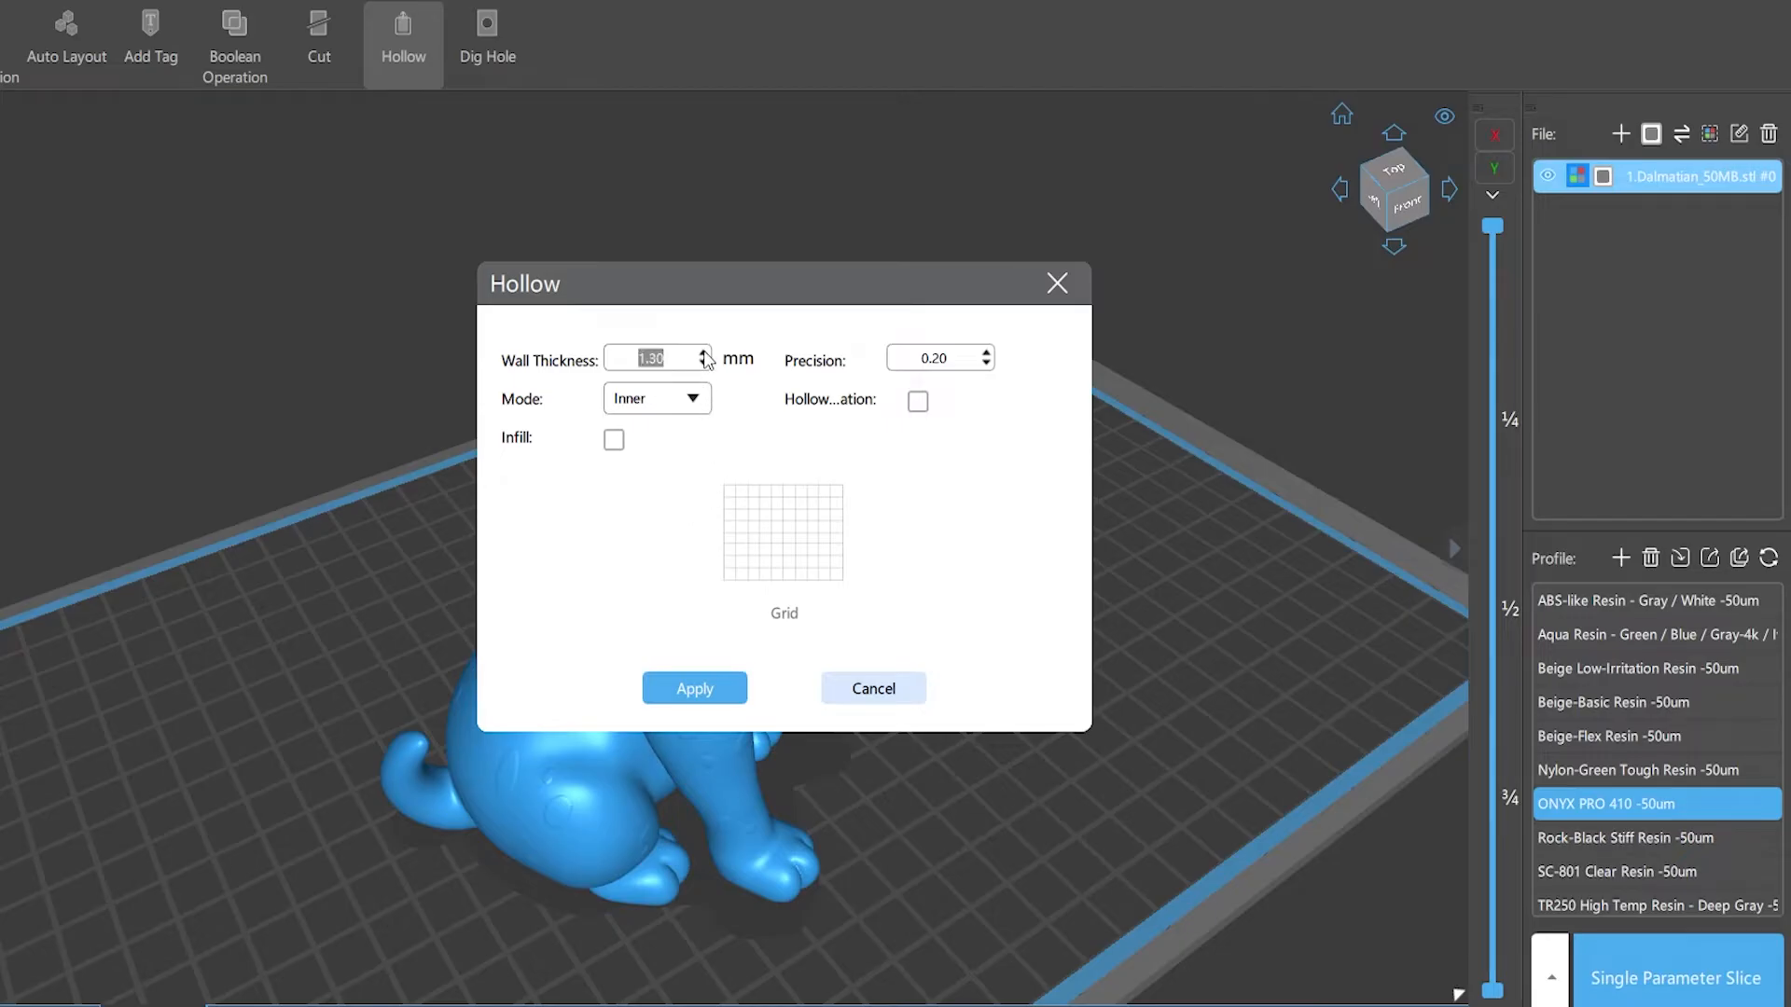
click(703, 351)
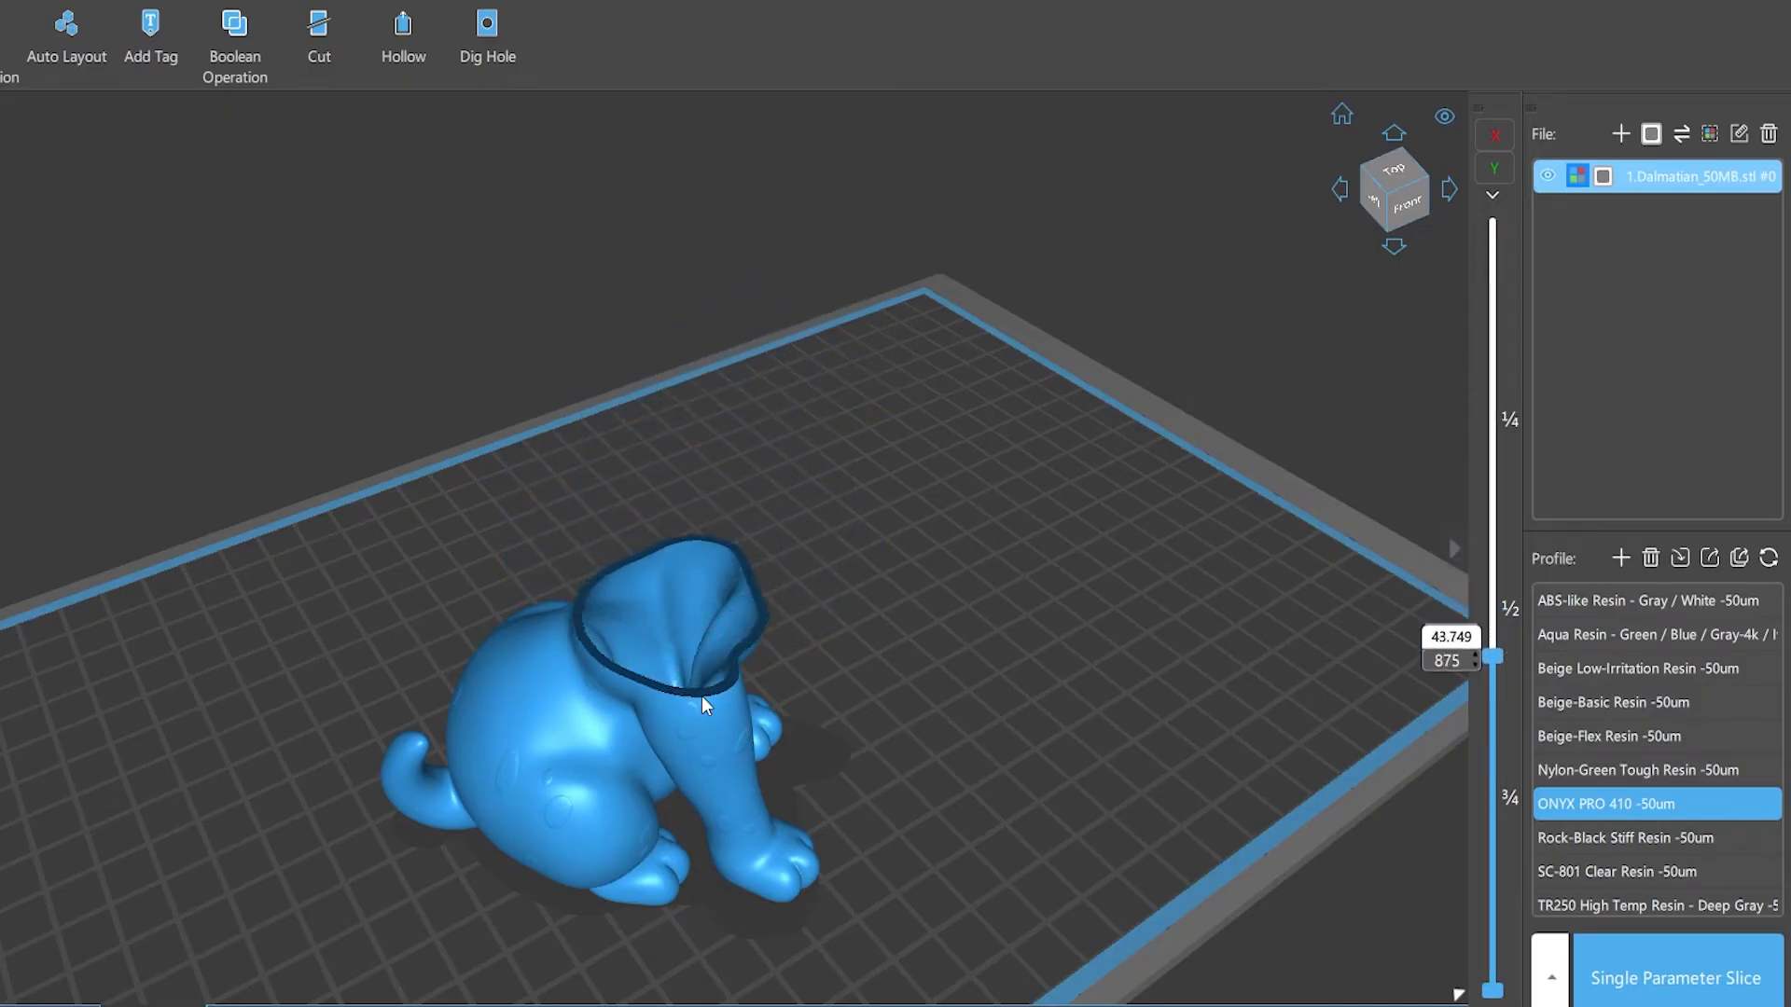
click(402, 39)
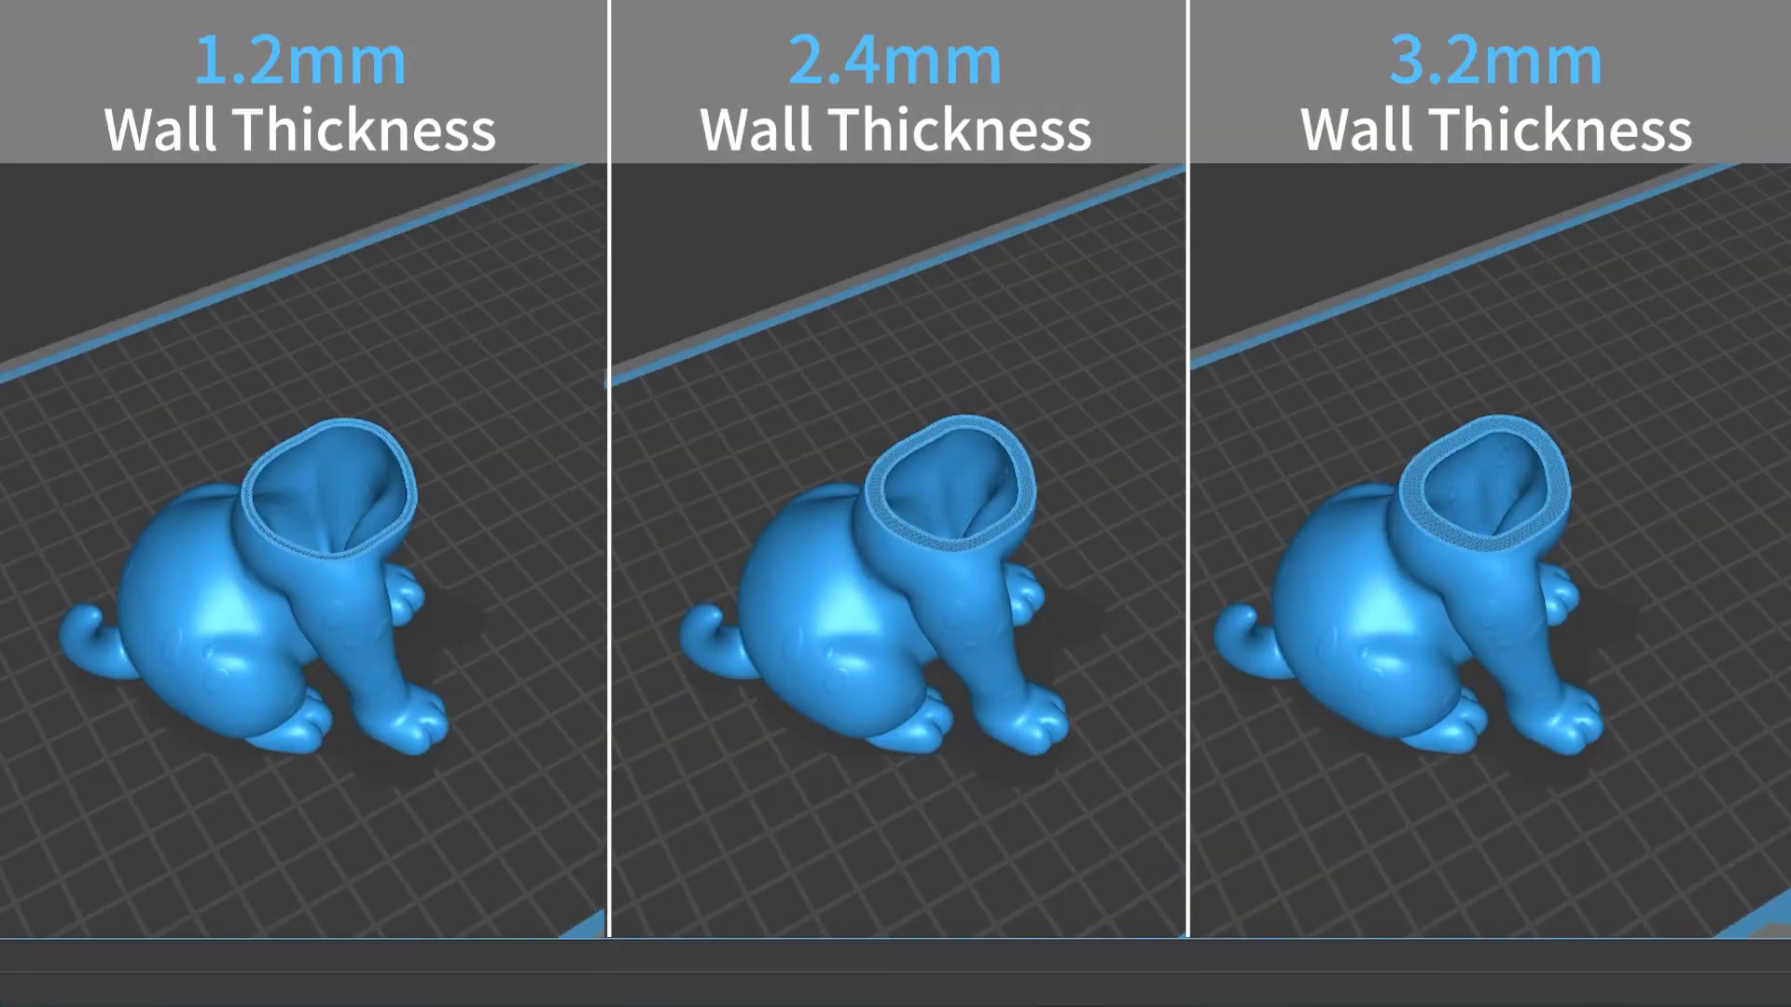
Set hollowing to Outer mode, 1.20 mm wall, 0.10 precision, and view the paw-outline base layer
click(402, 42)
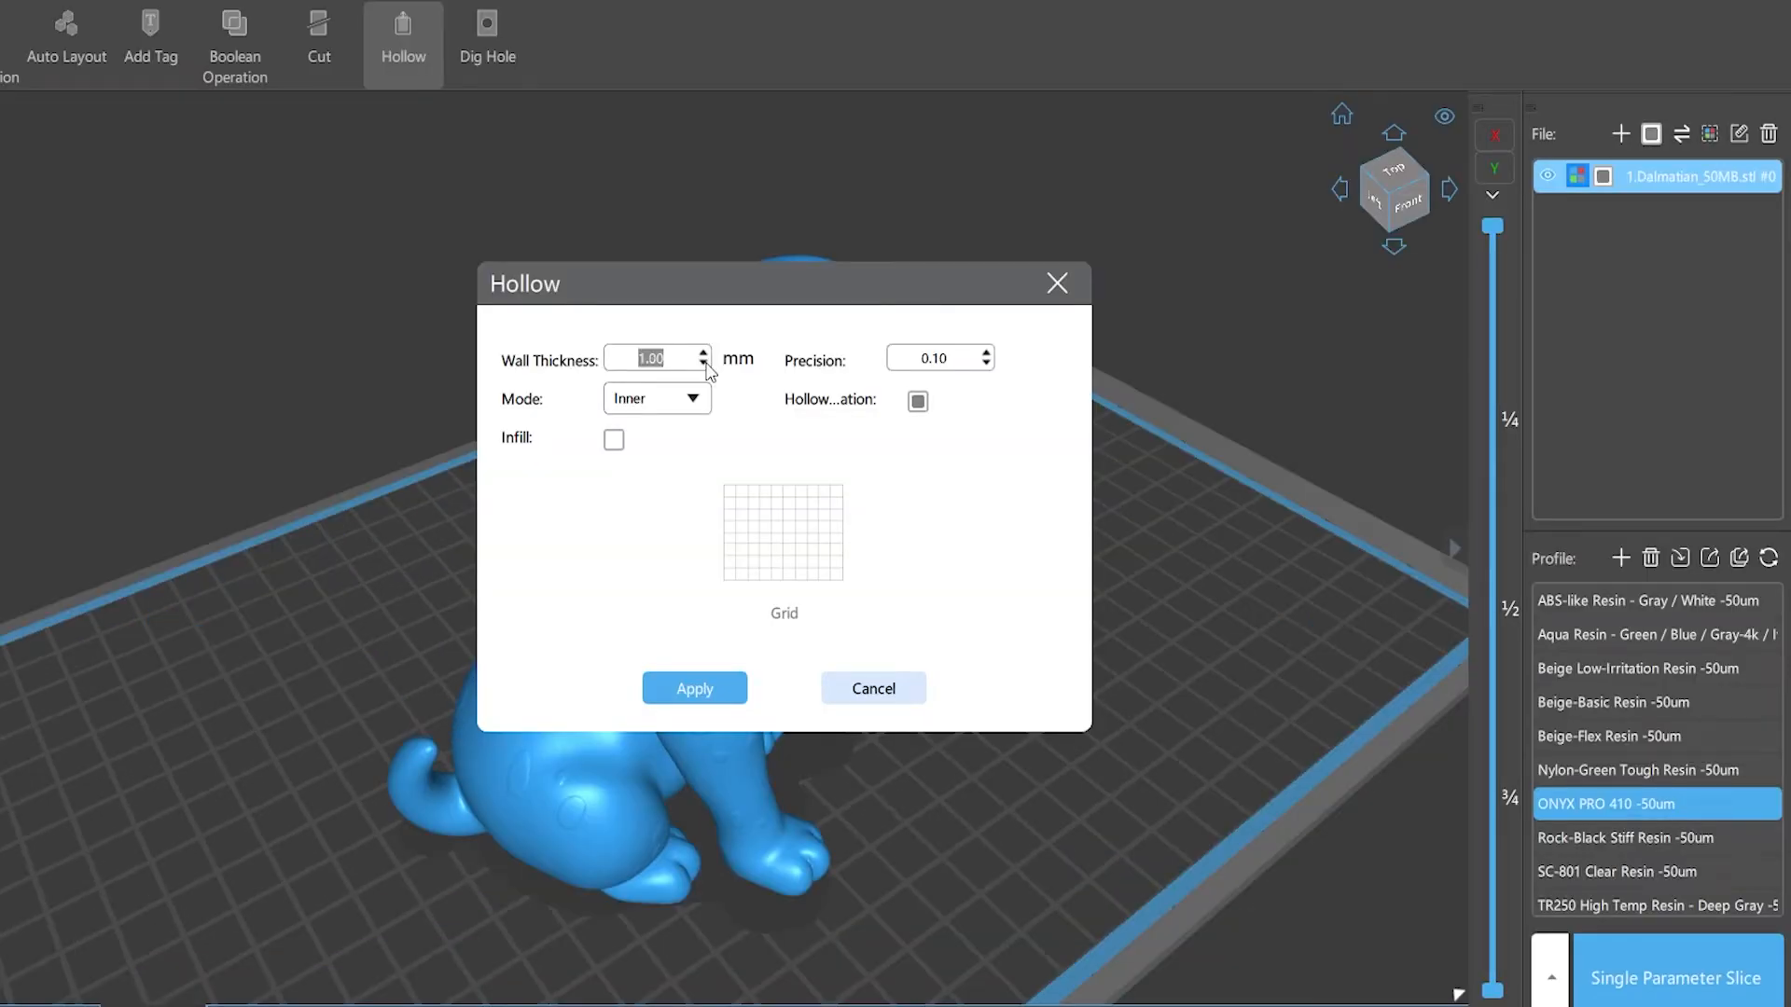
click(702, 350)
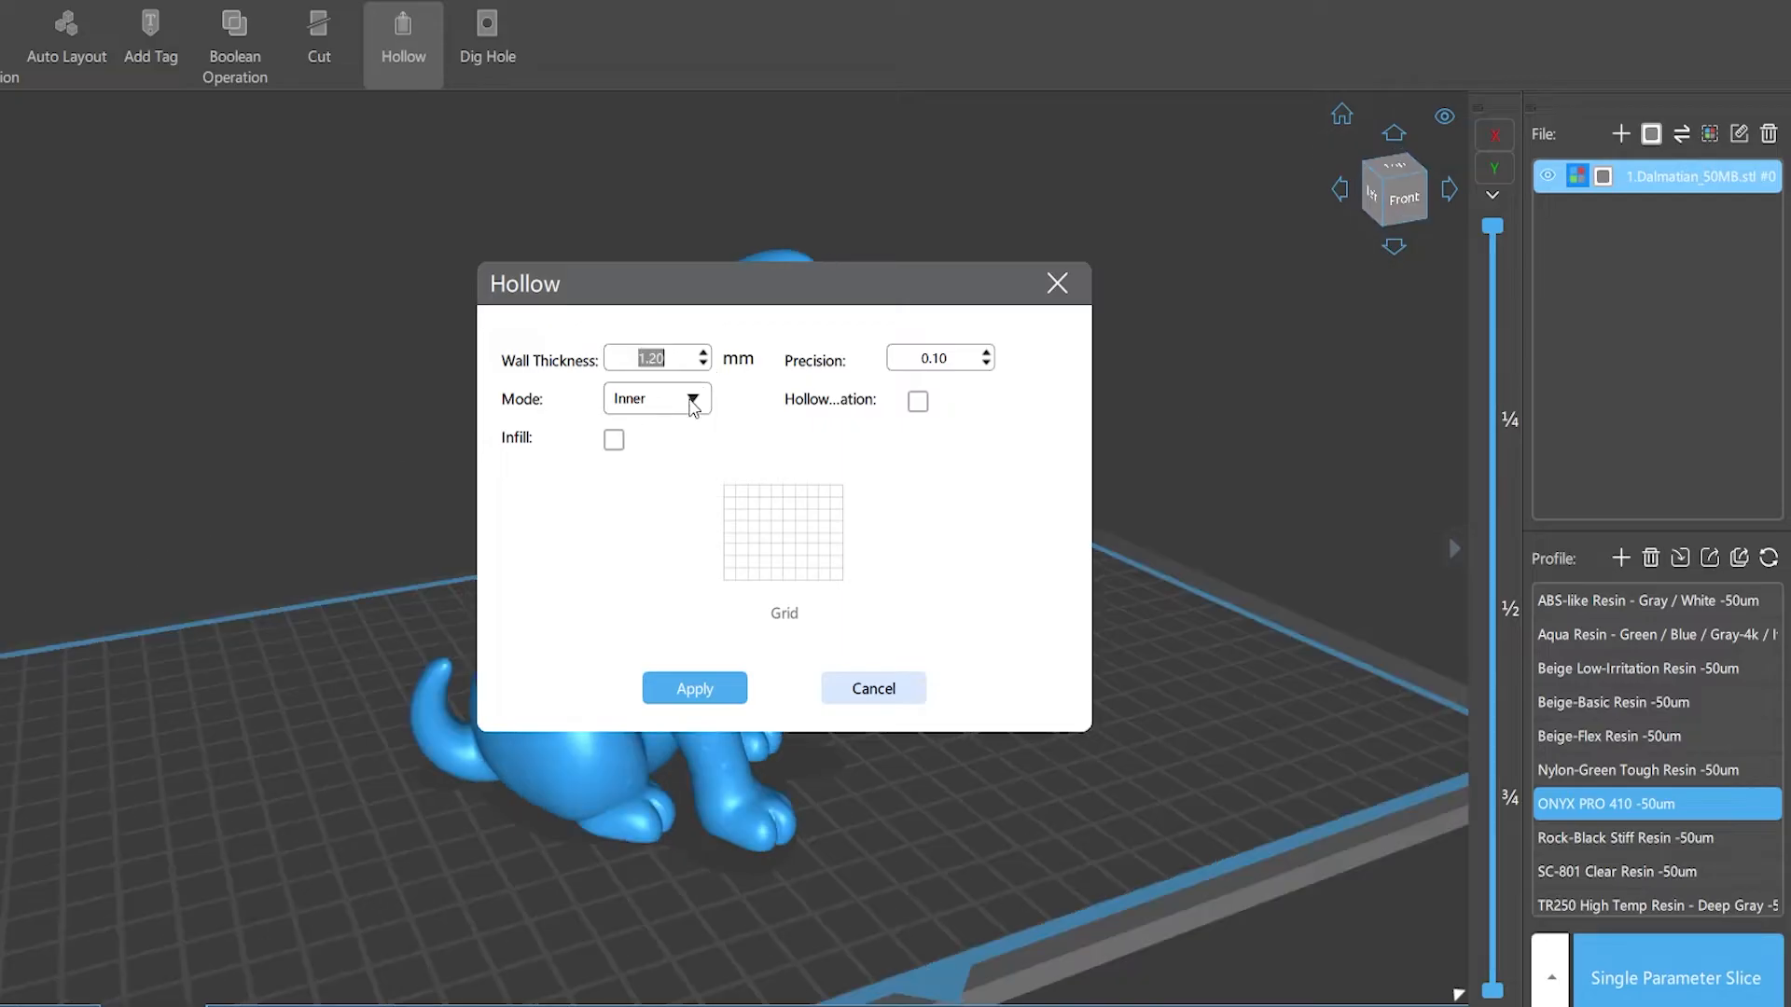
click(693, 687)
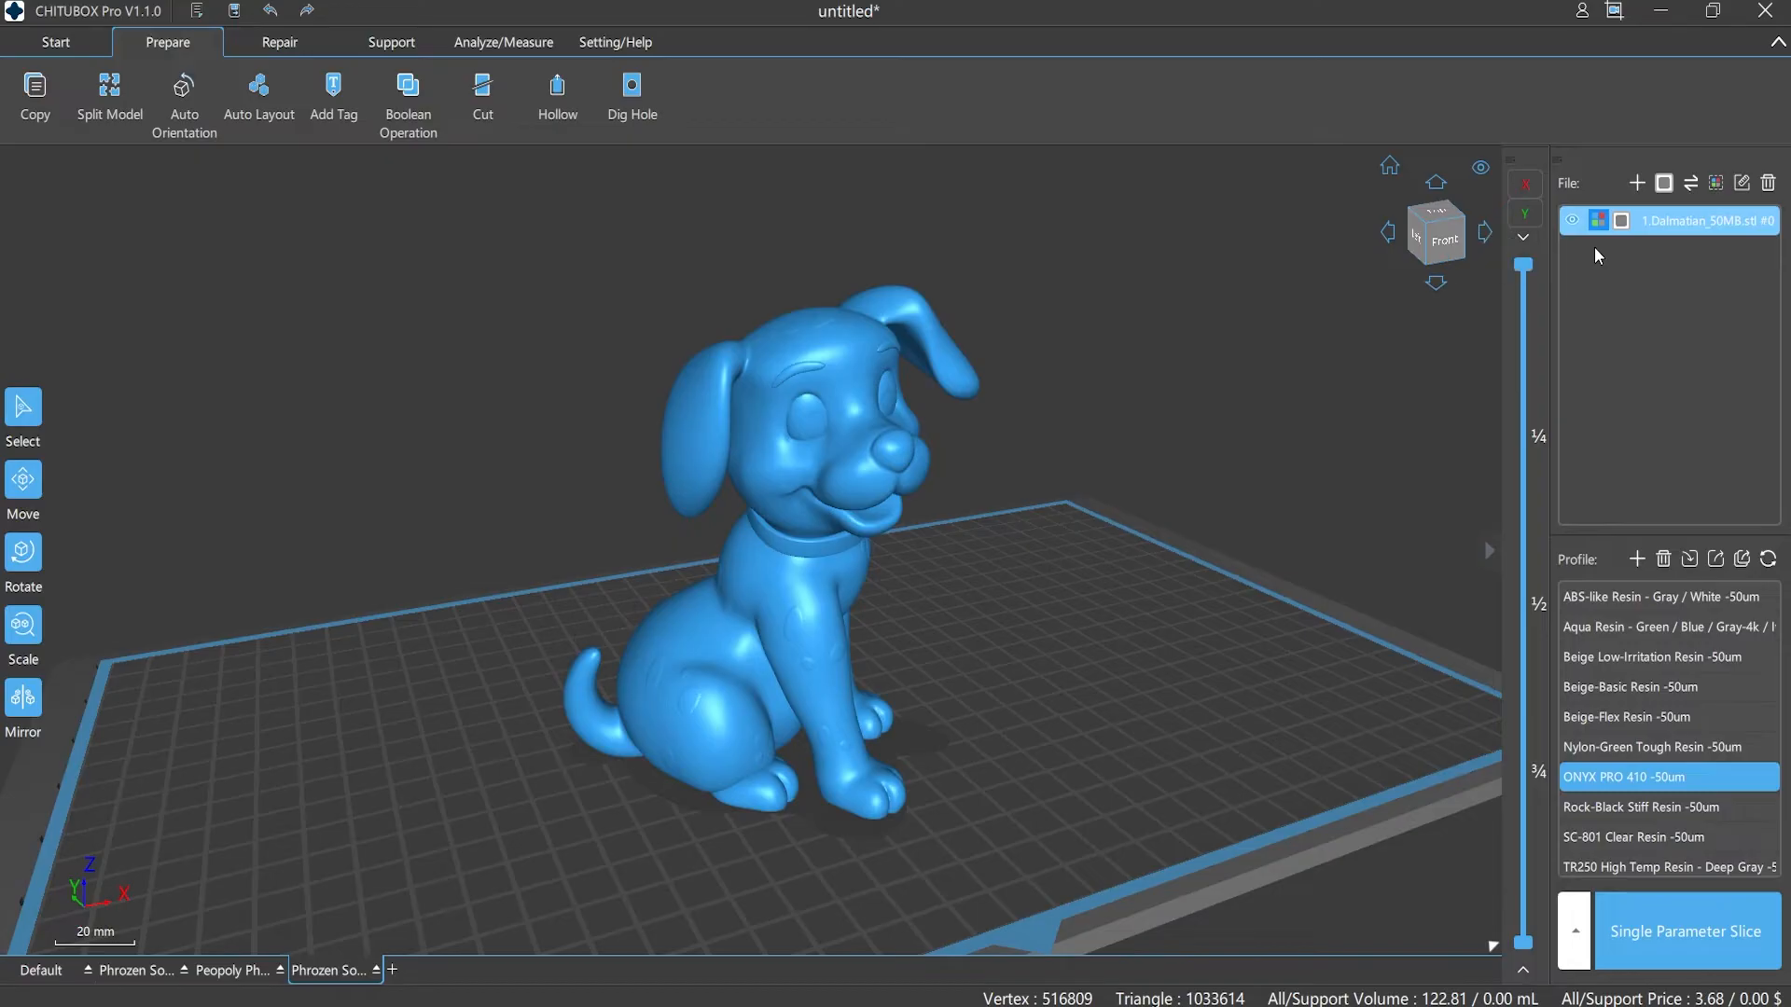
click(555, 97)
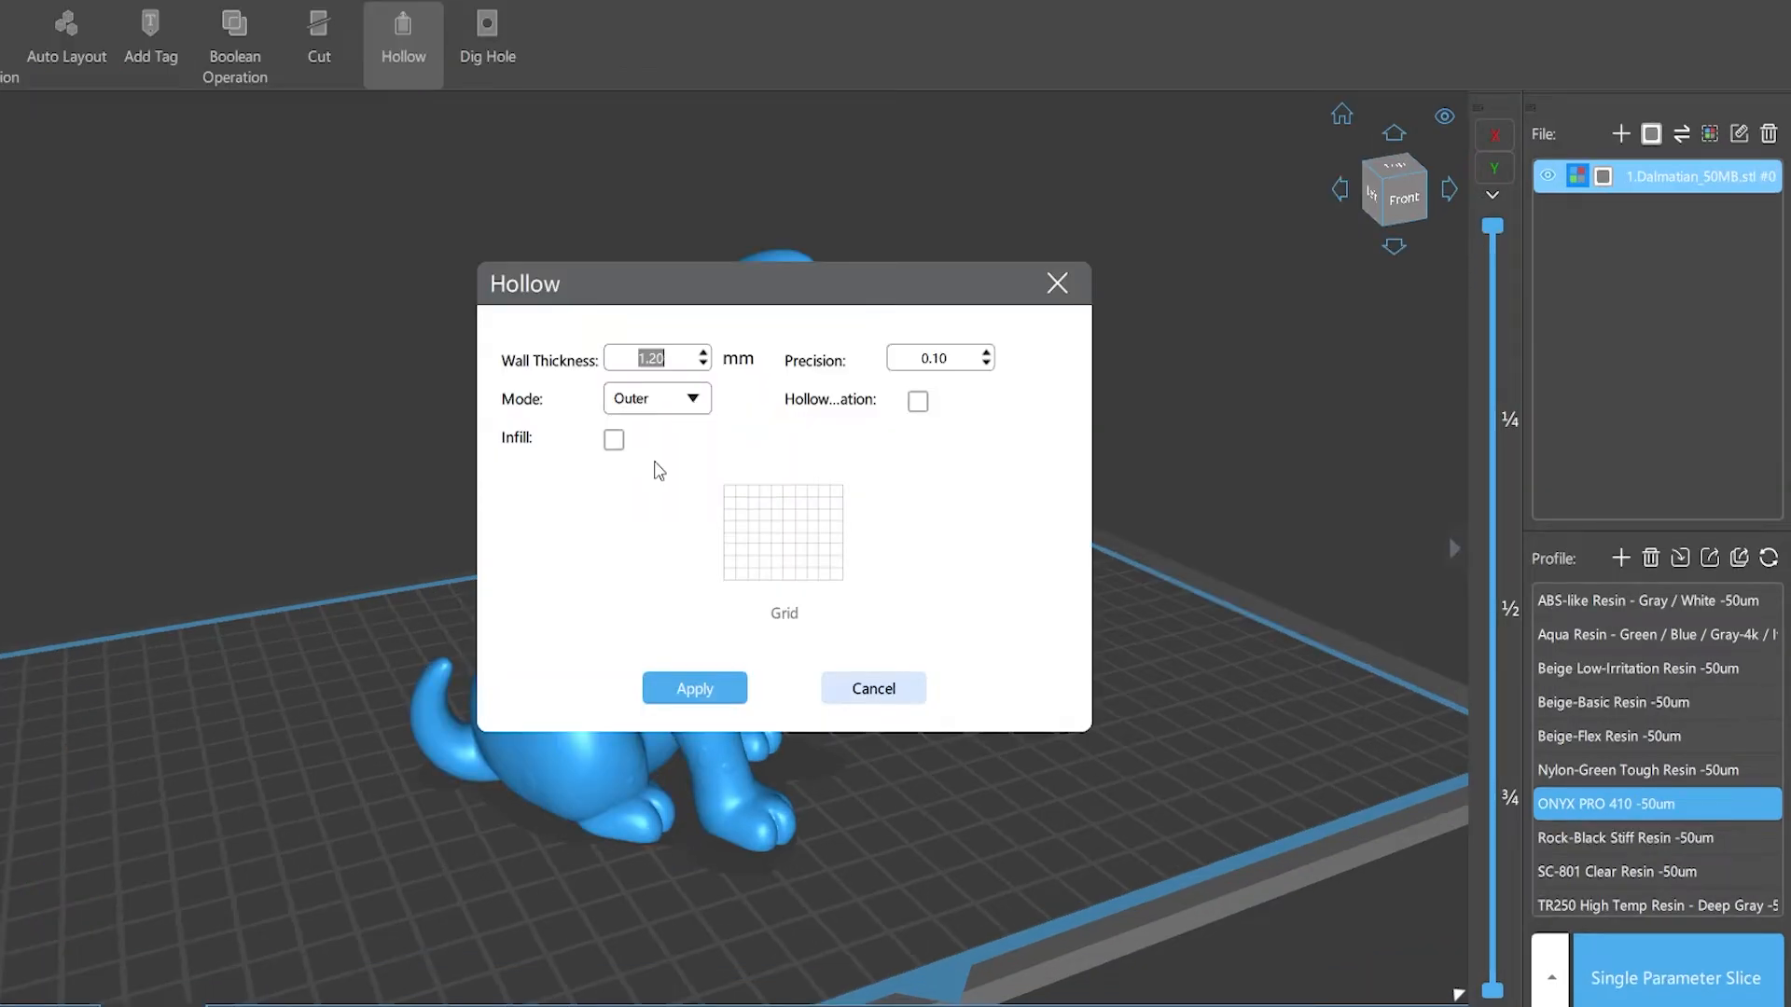
click(871, 688)
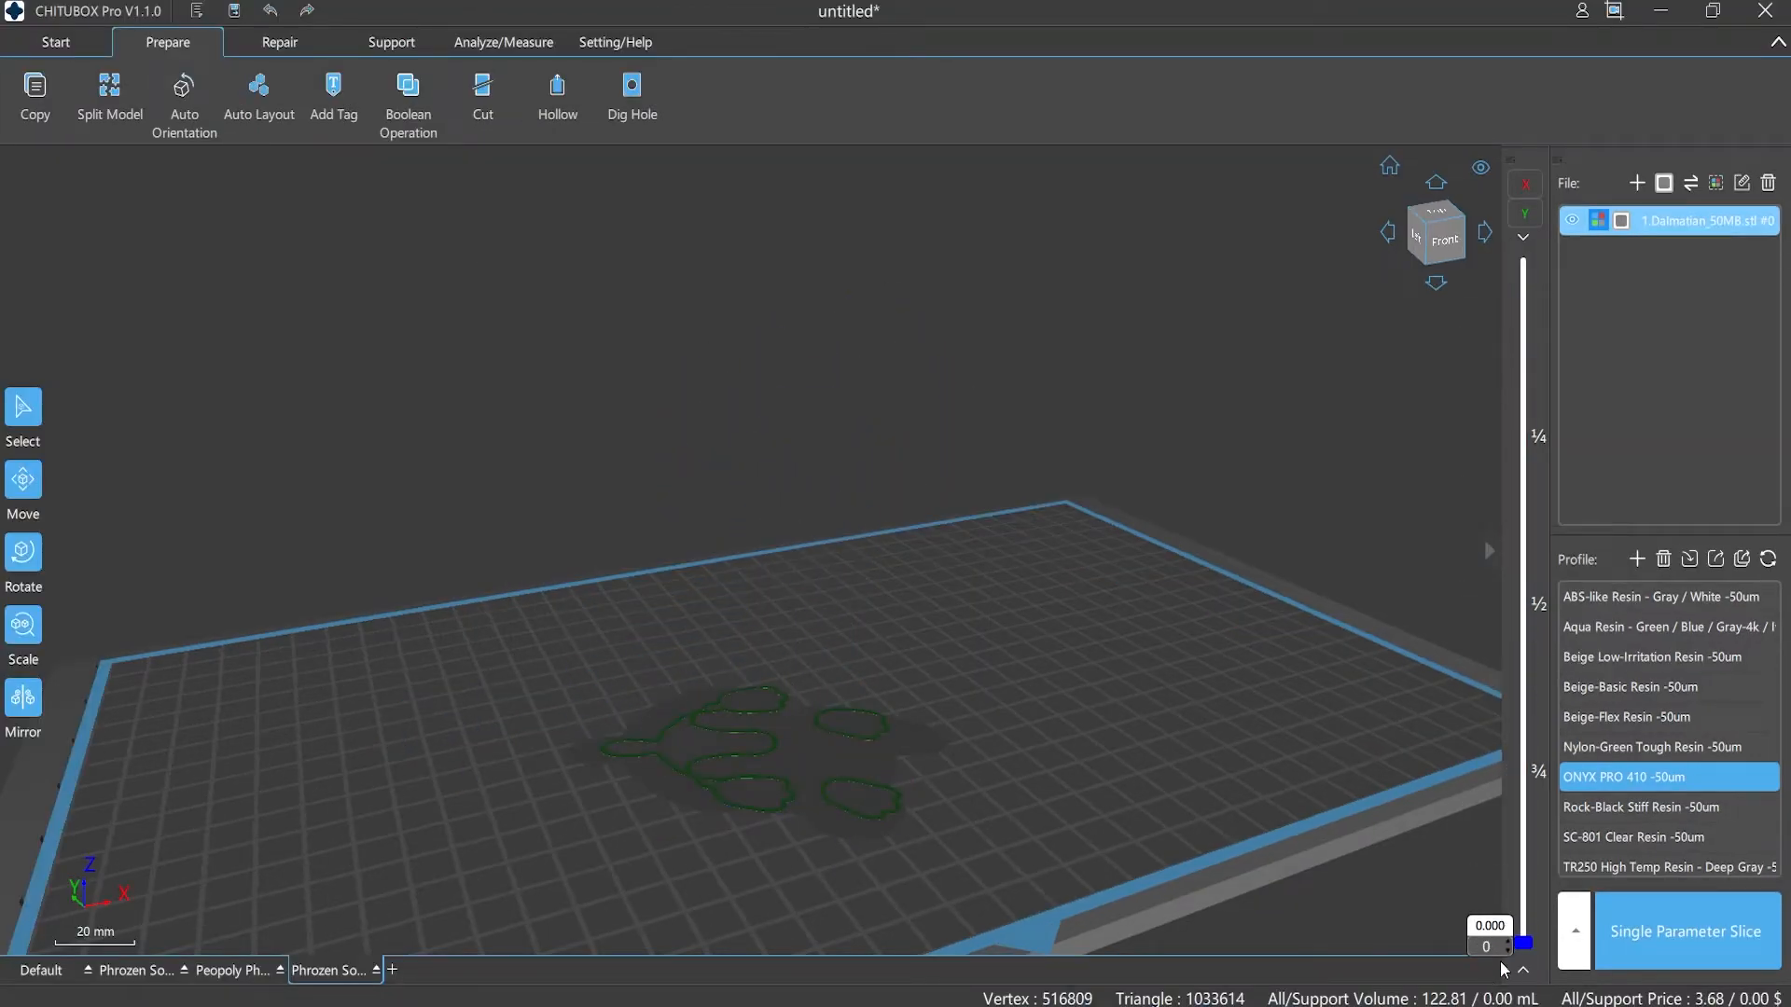
Hollow the Dalmatian with grid infill and adjusted density, previewing the open shell near 43.5 mm
click(558, 97)
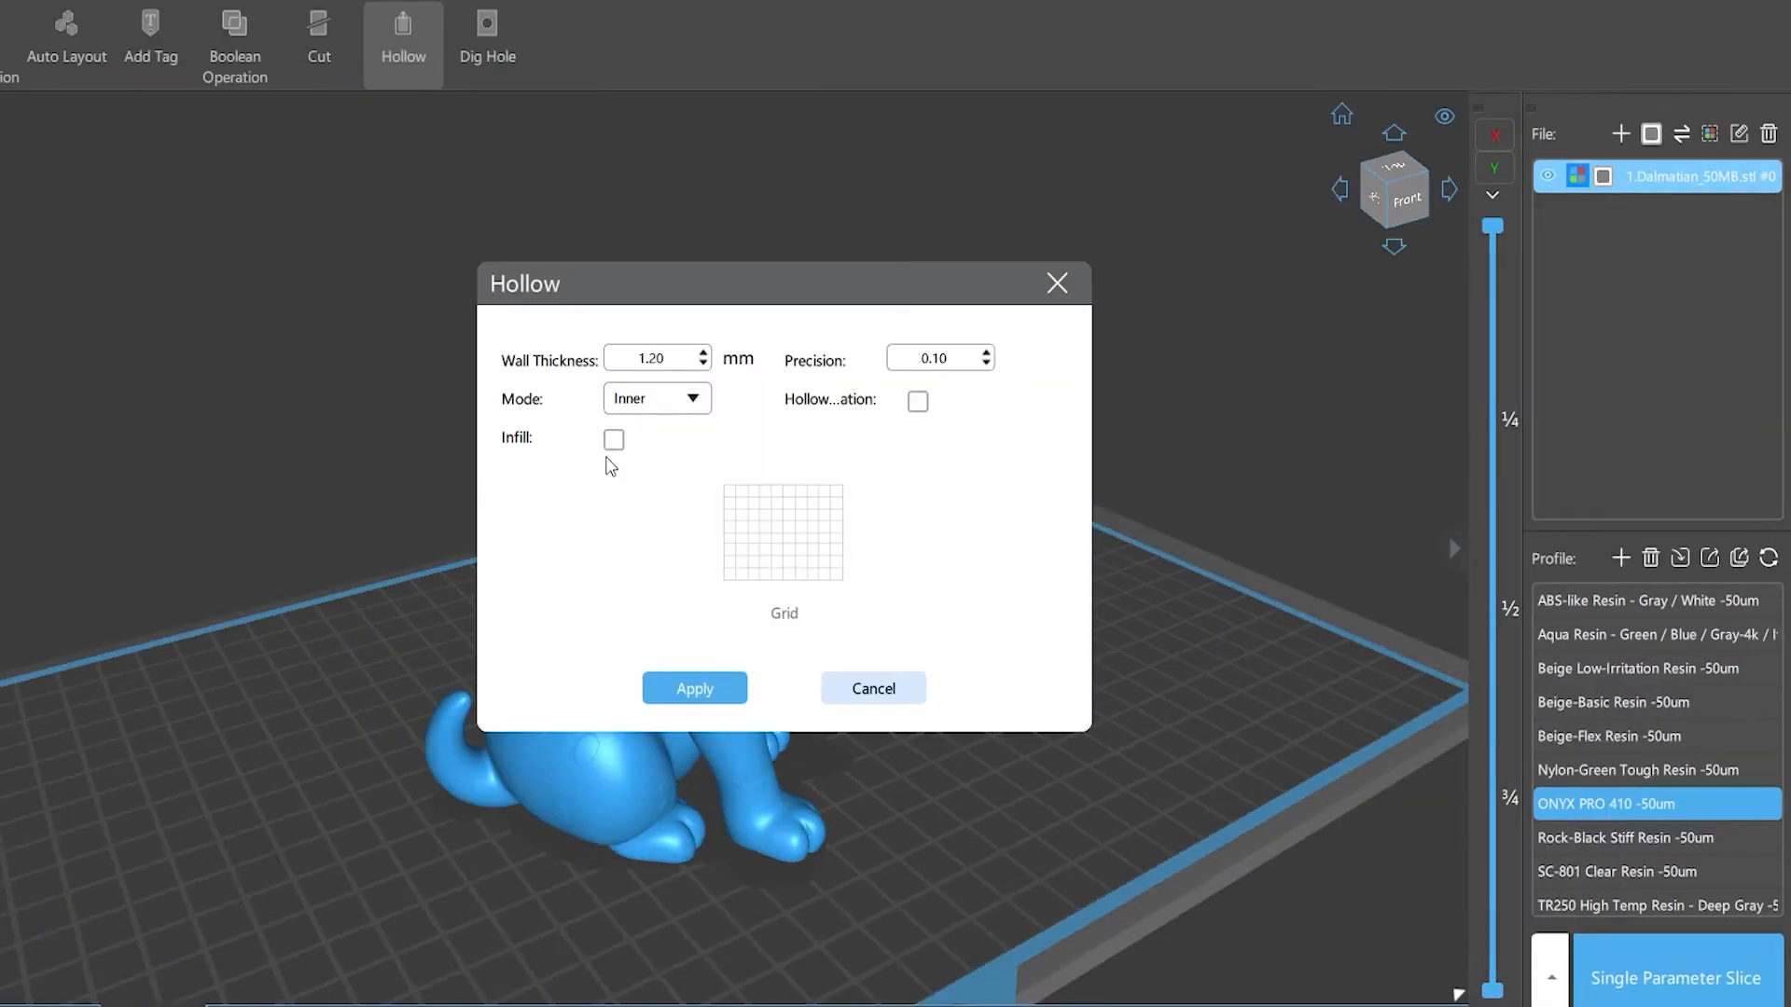
click(615, 439)
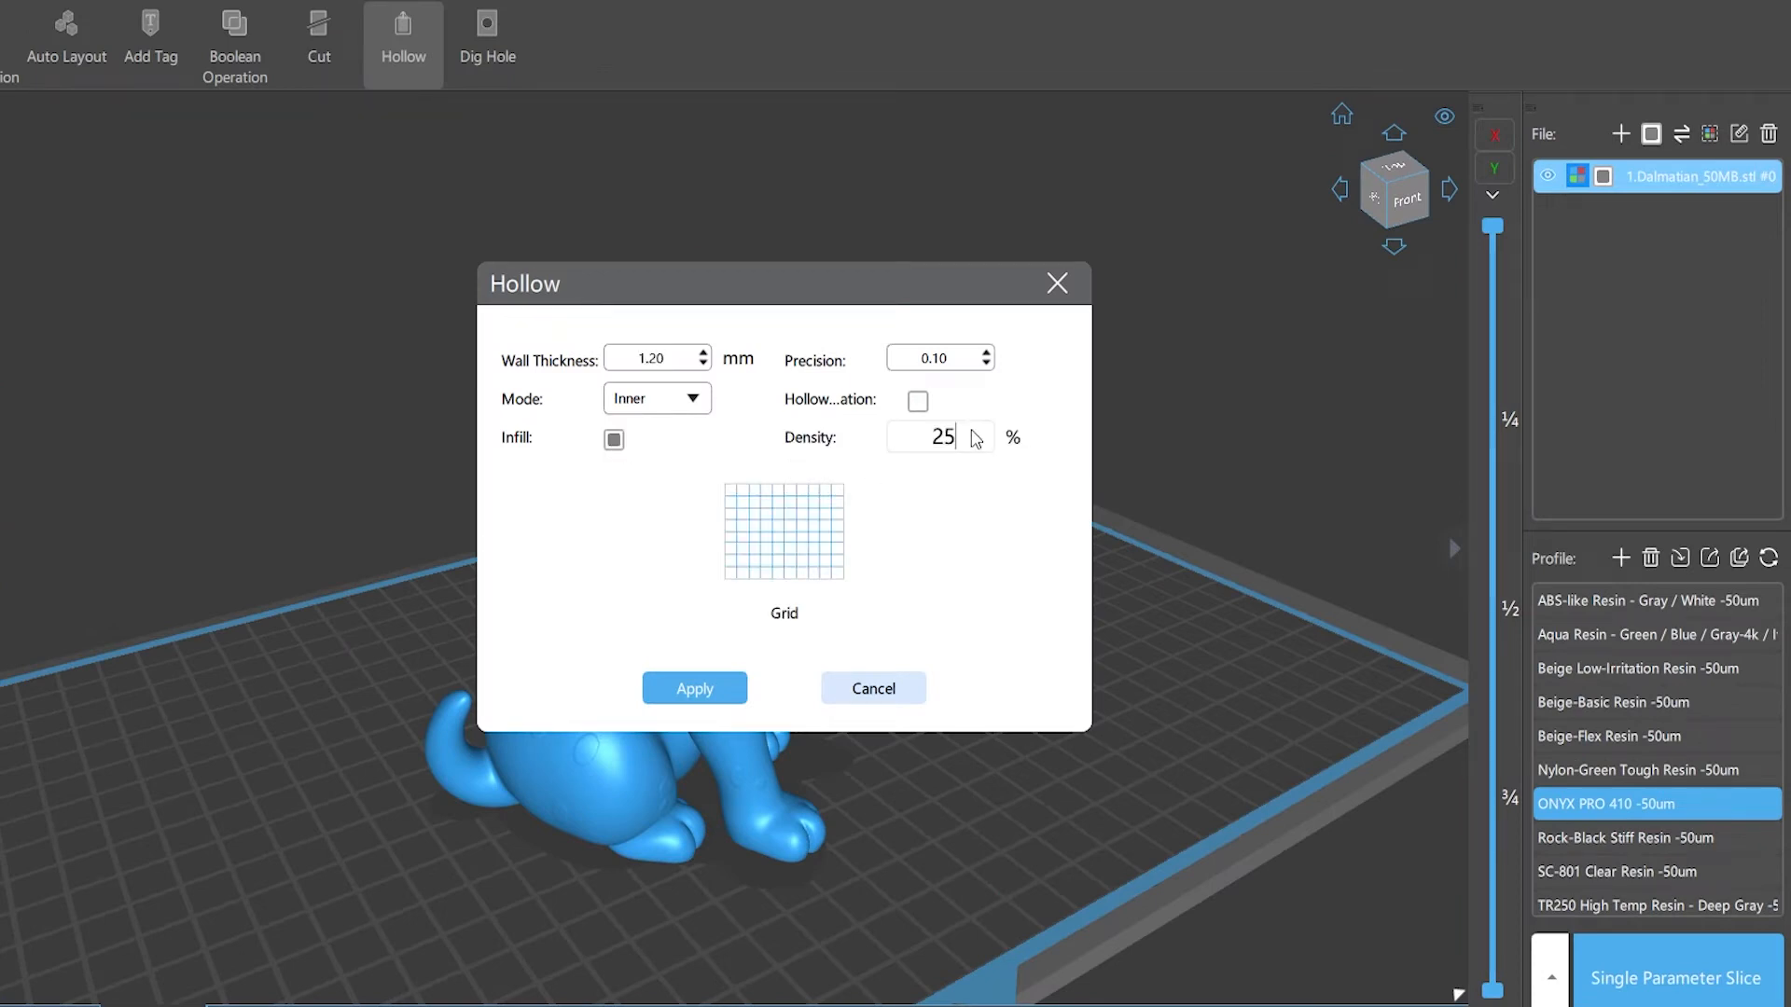
click(974, 431)
text(0.2)
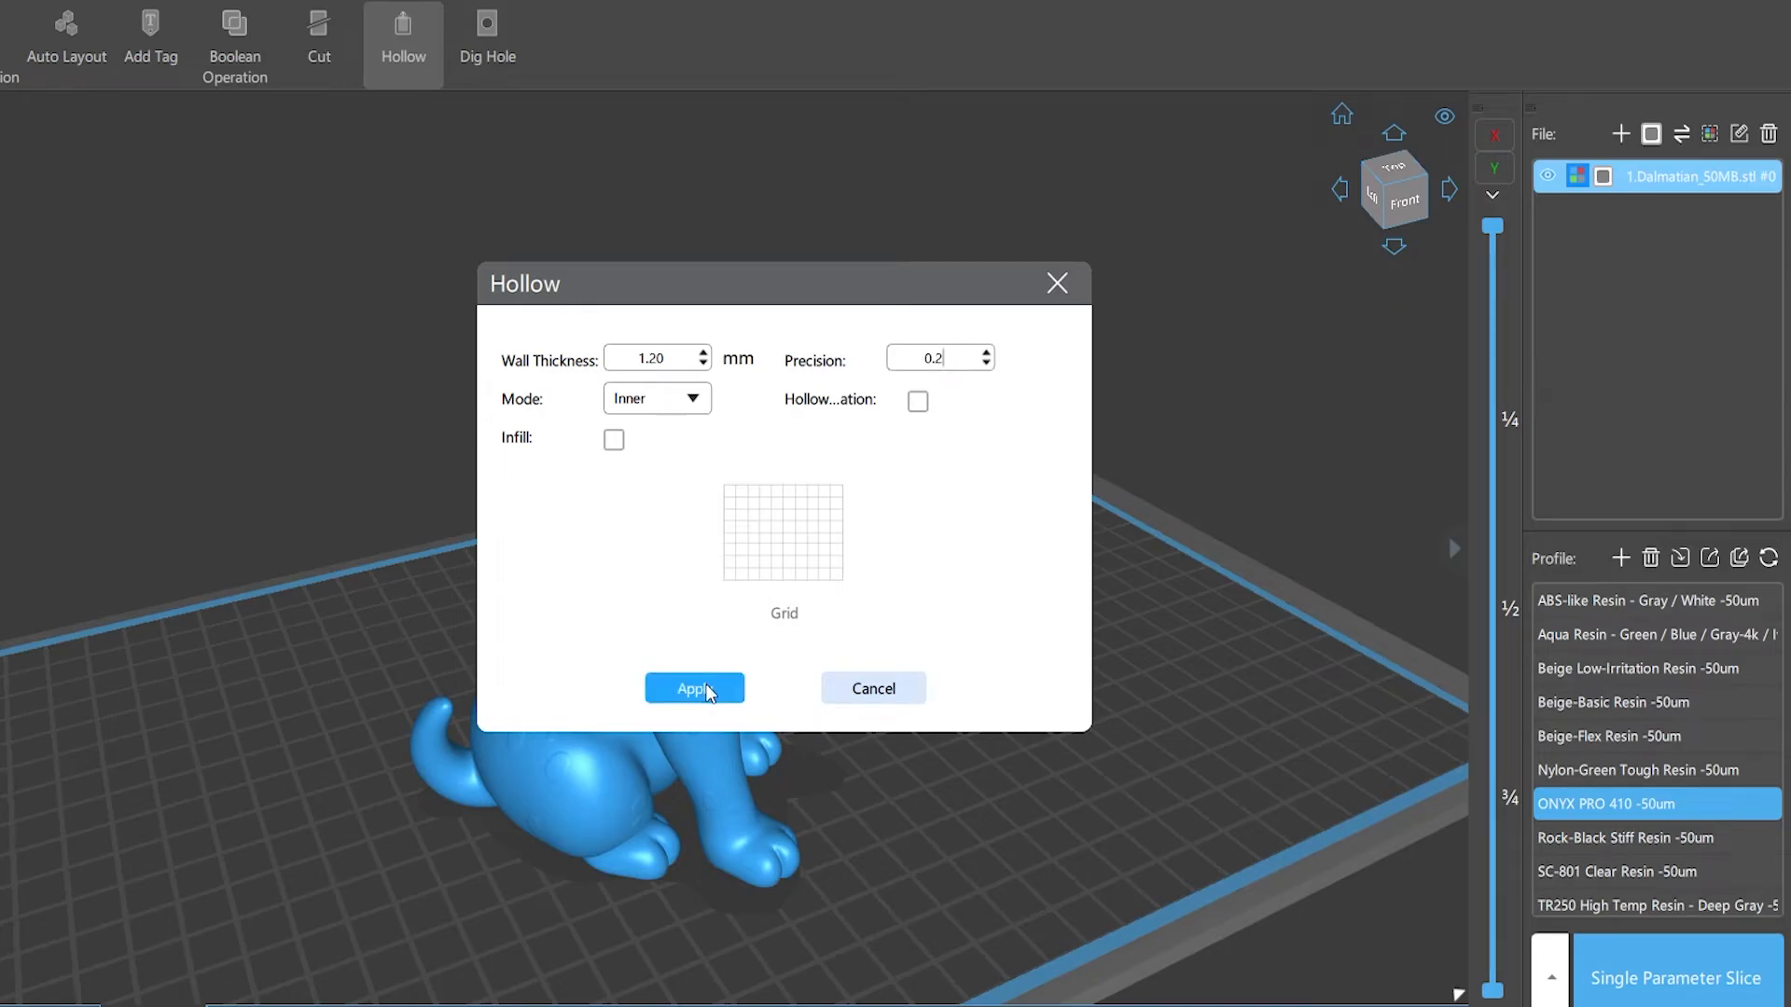
click(693, 688)
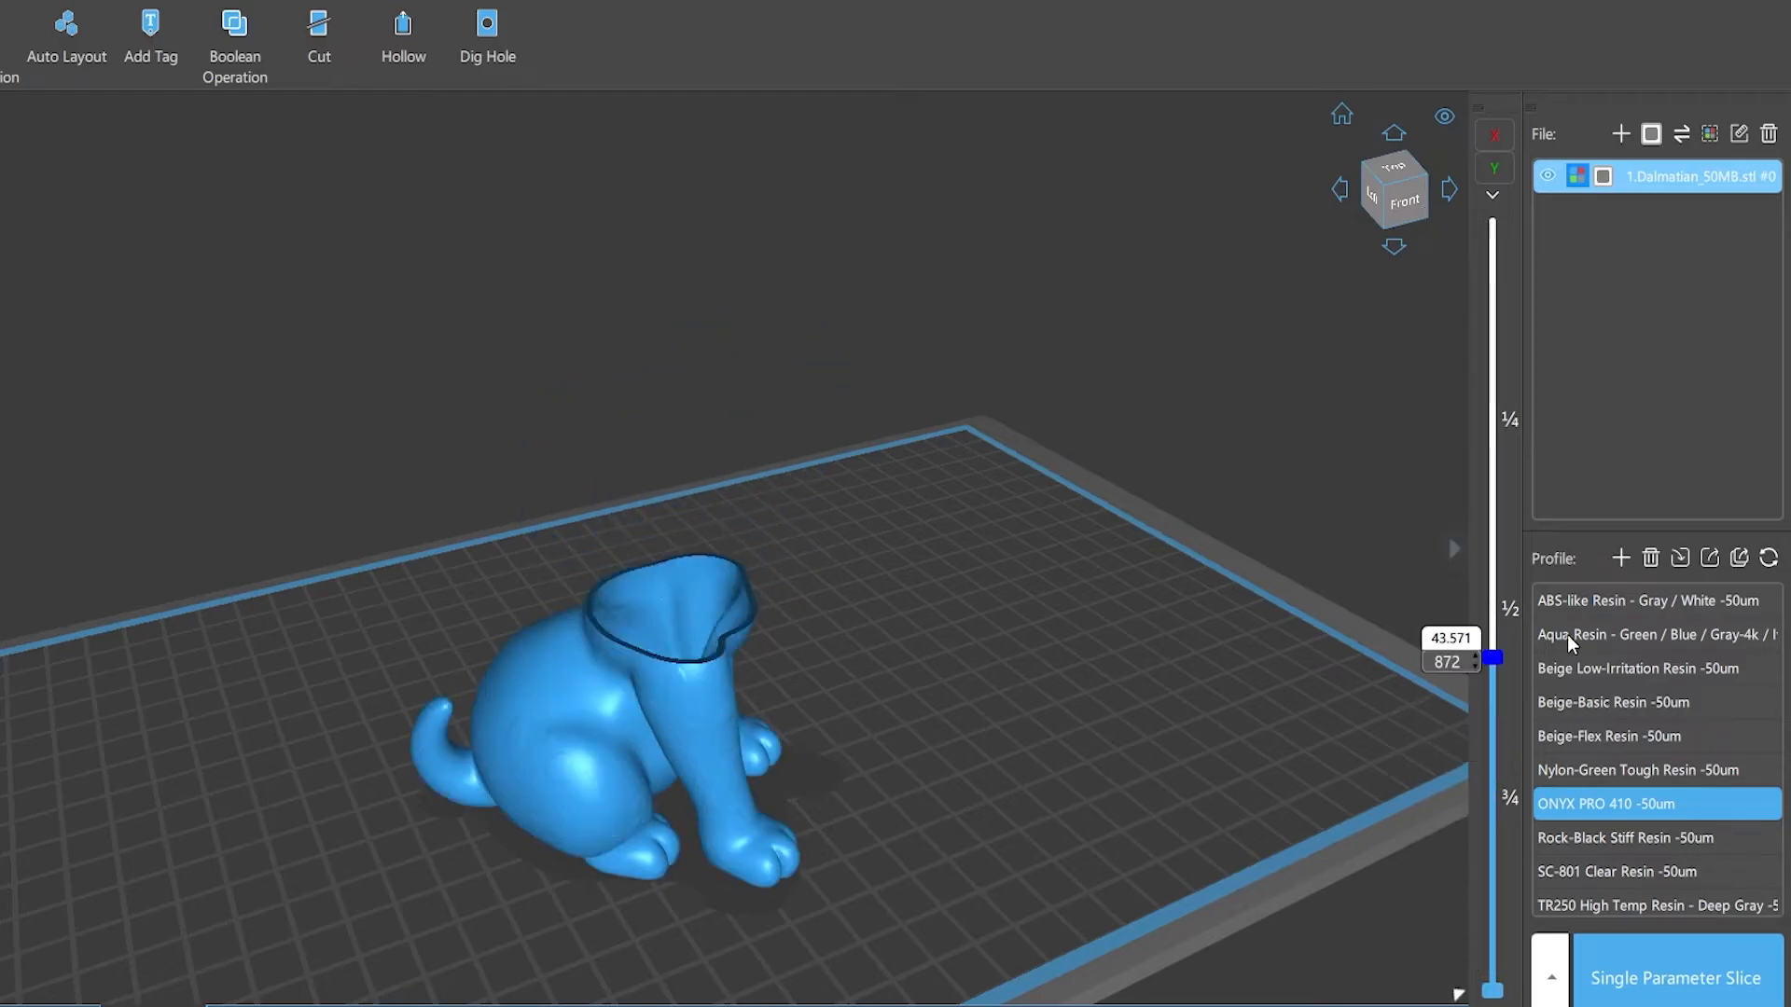
Reset the layer view and return to Prepare to show the full Dalmatian
click(402, 34)
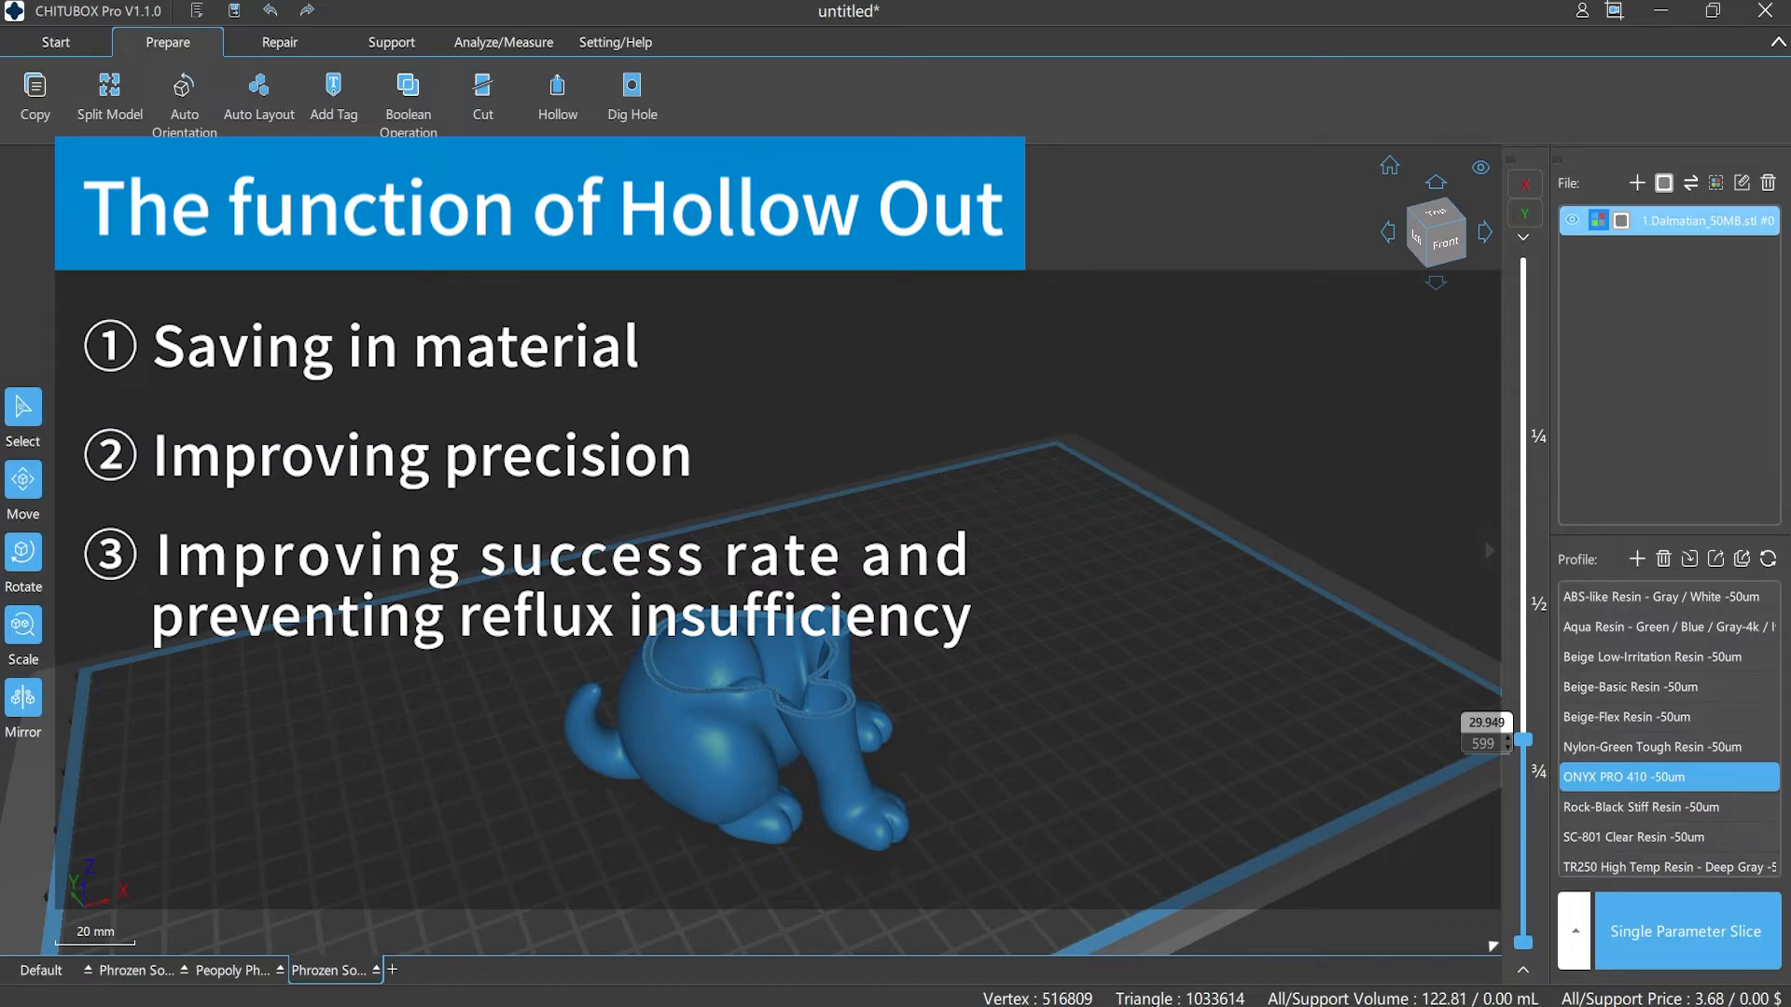
click(391, 42)
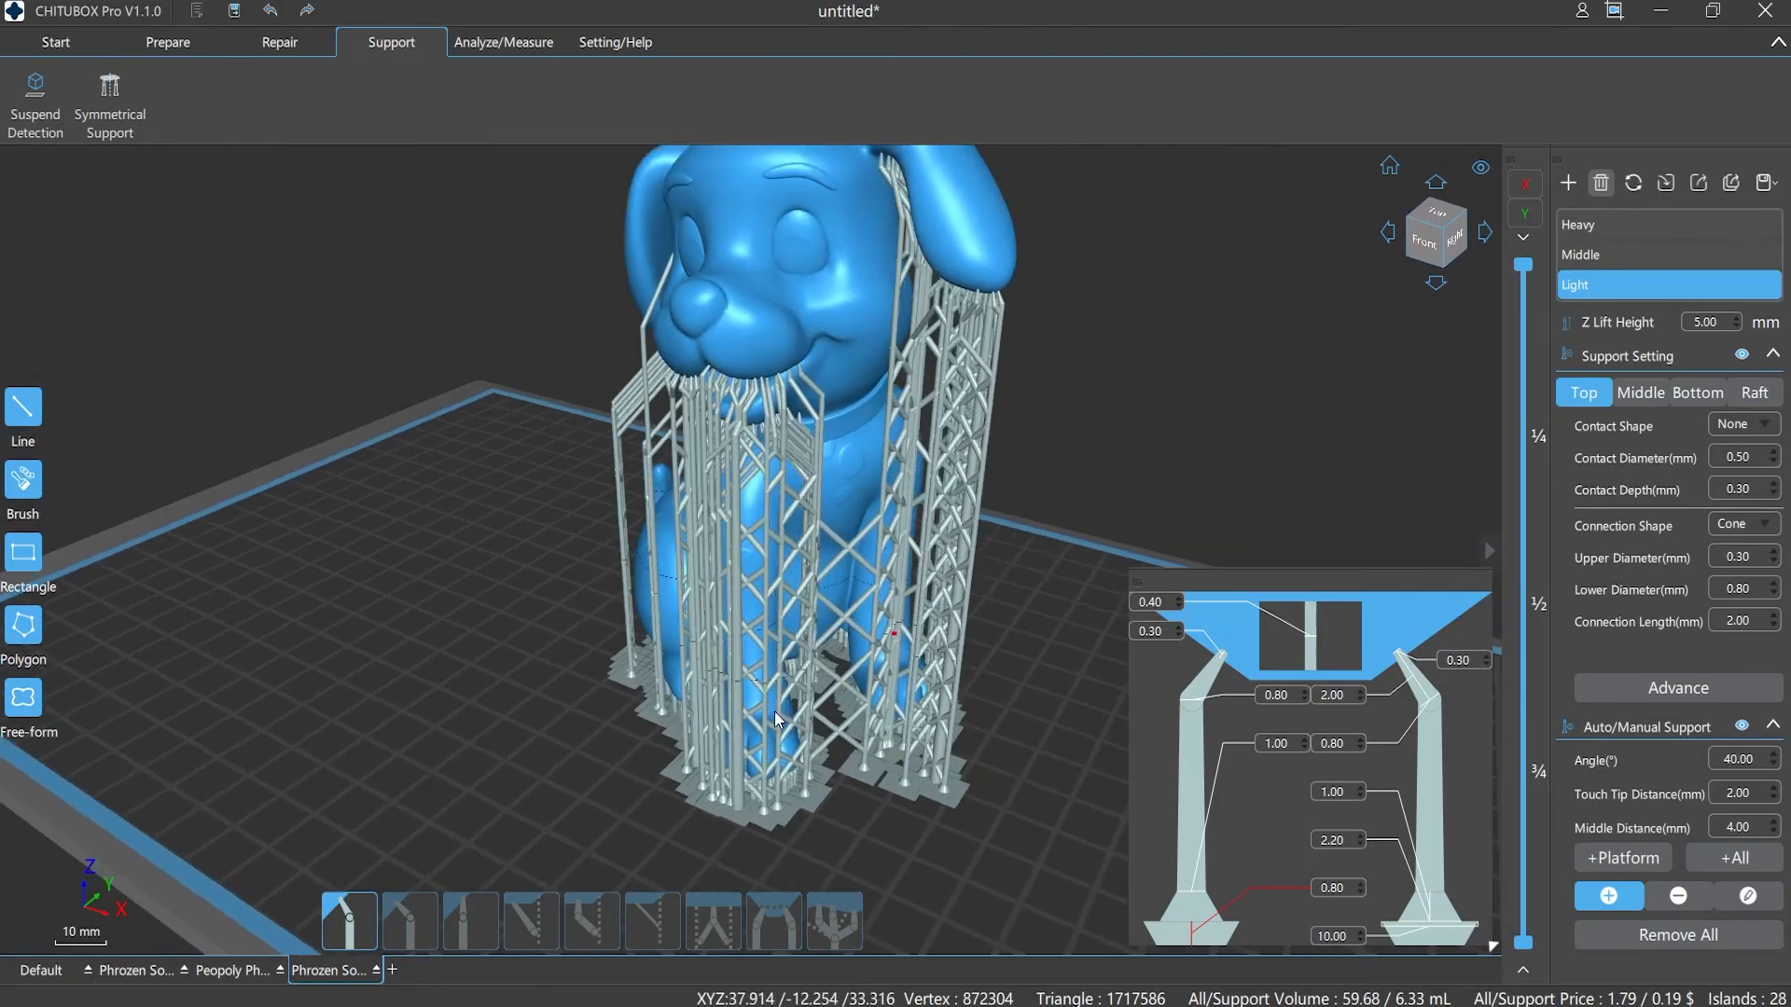
click(167, 42)
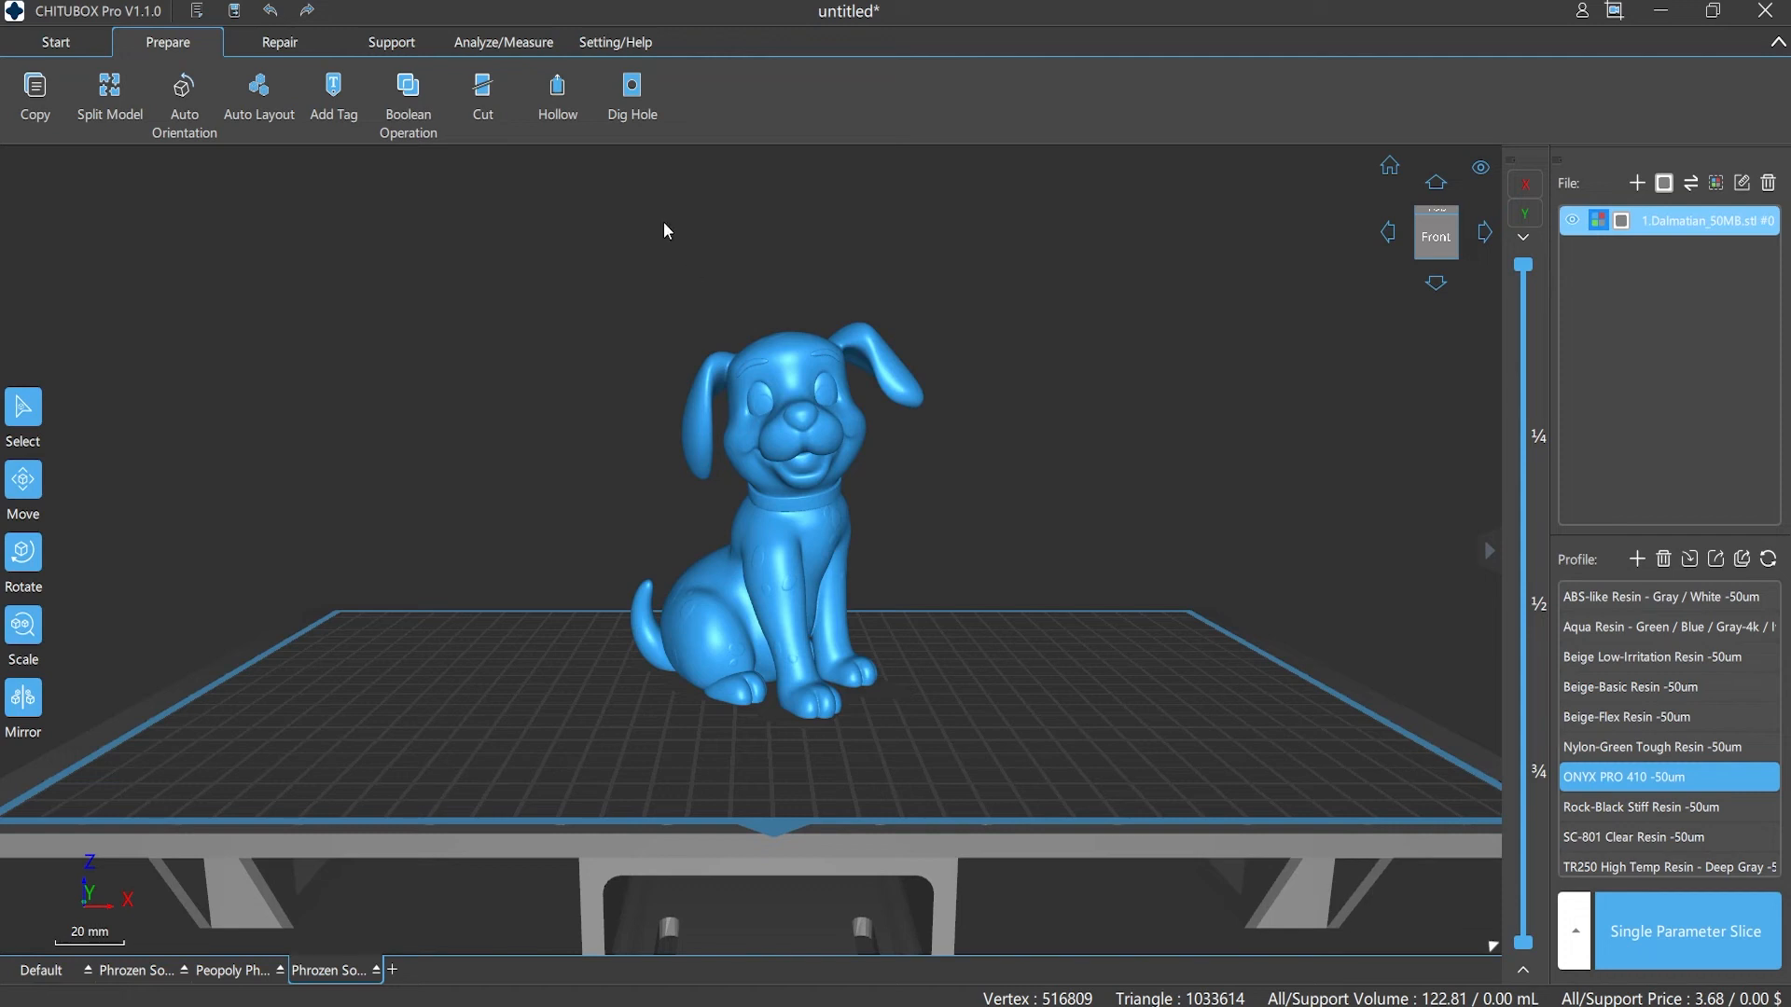
Add cube.stl and centre the Dalmatian inside the cube on the plate
click(558, 92)
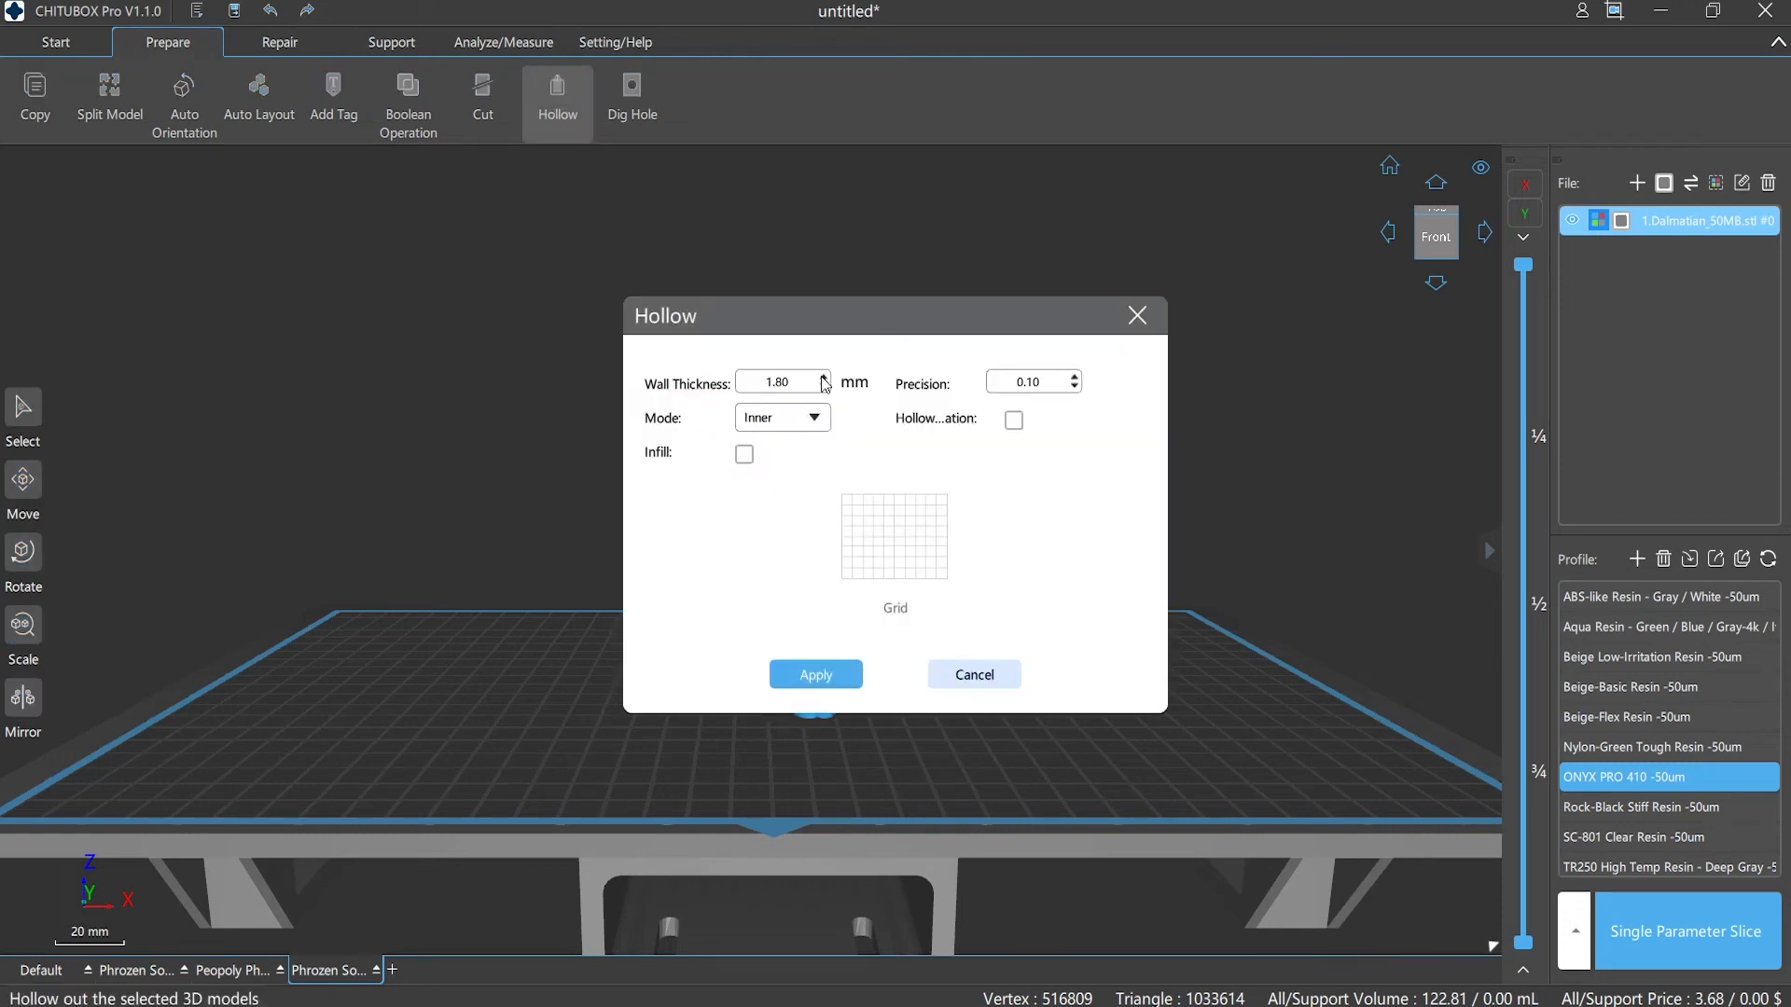
click(972, 673)
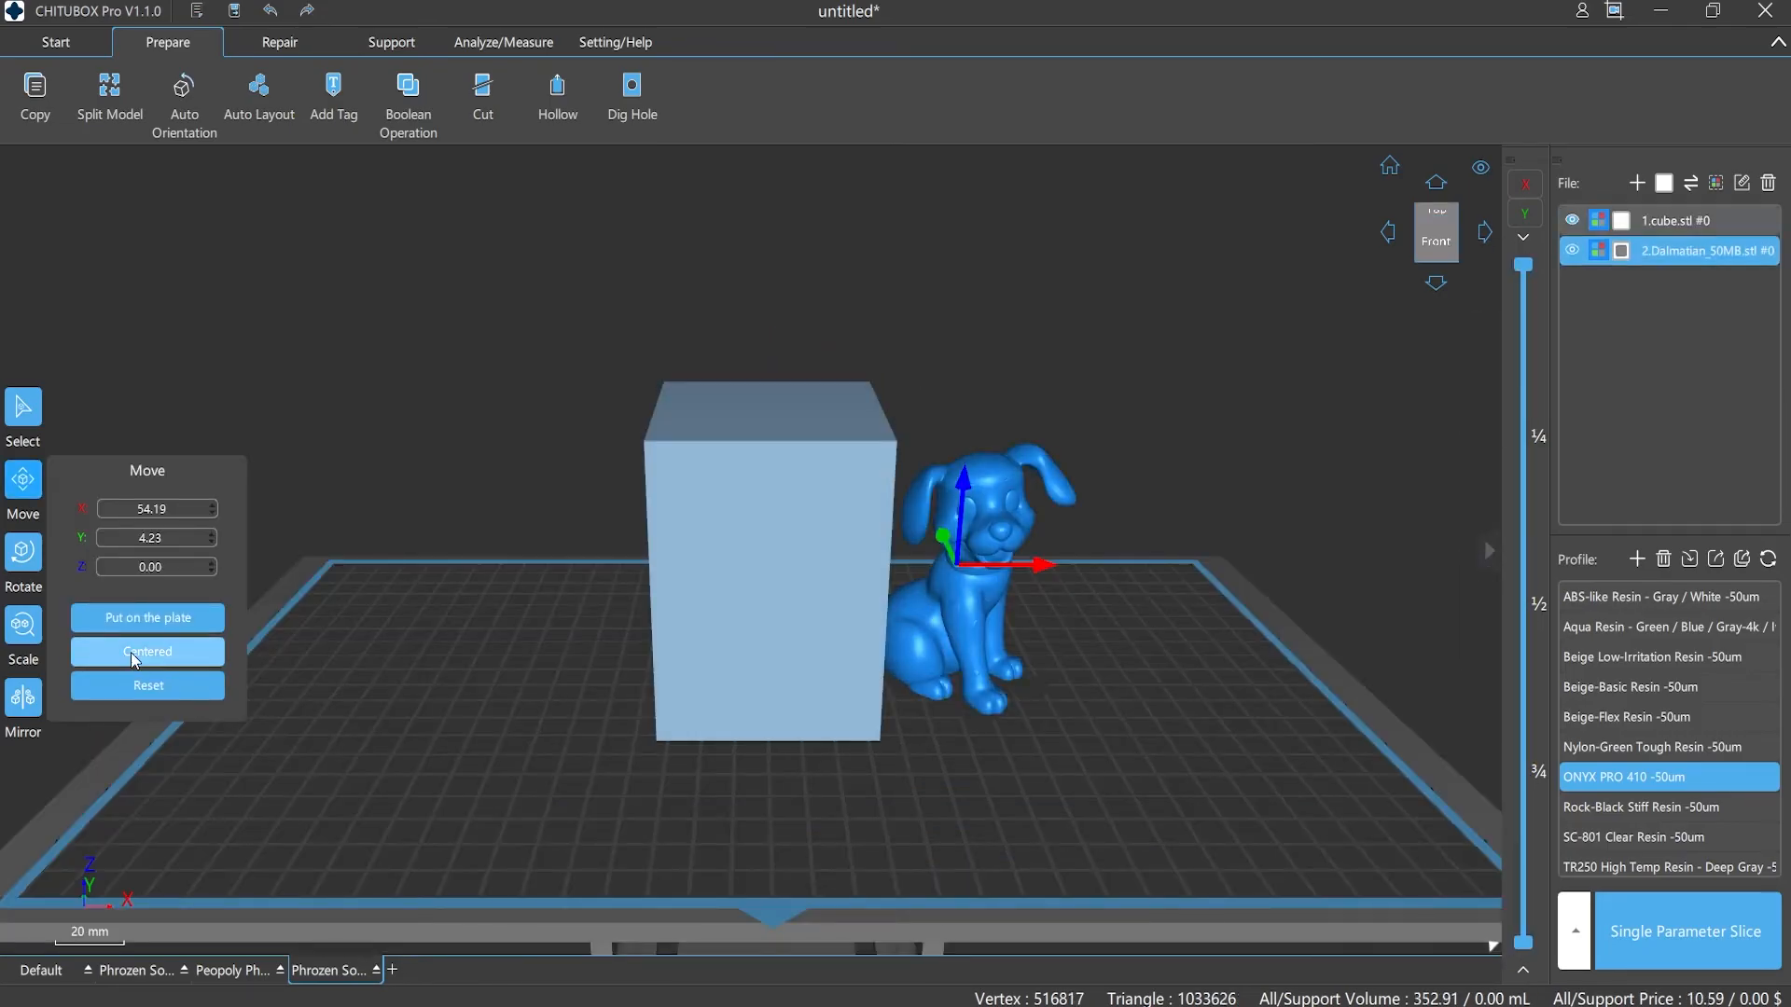
click(407, 97)
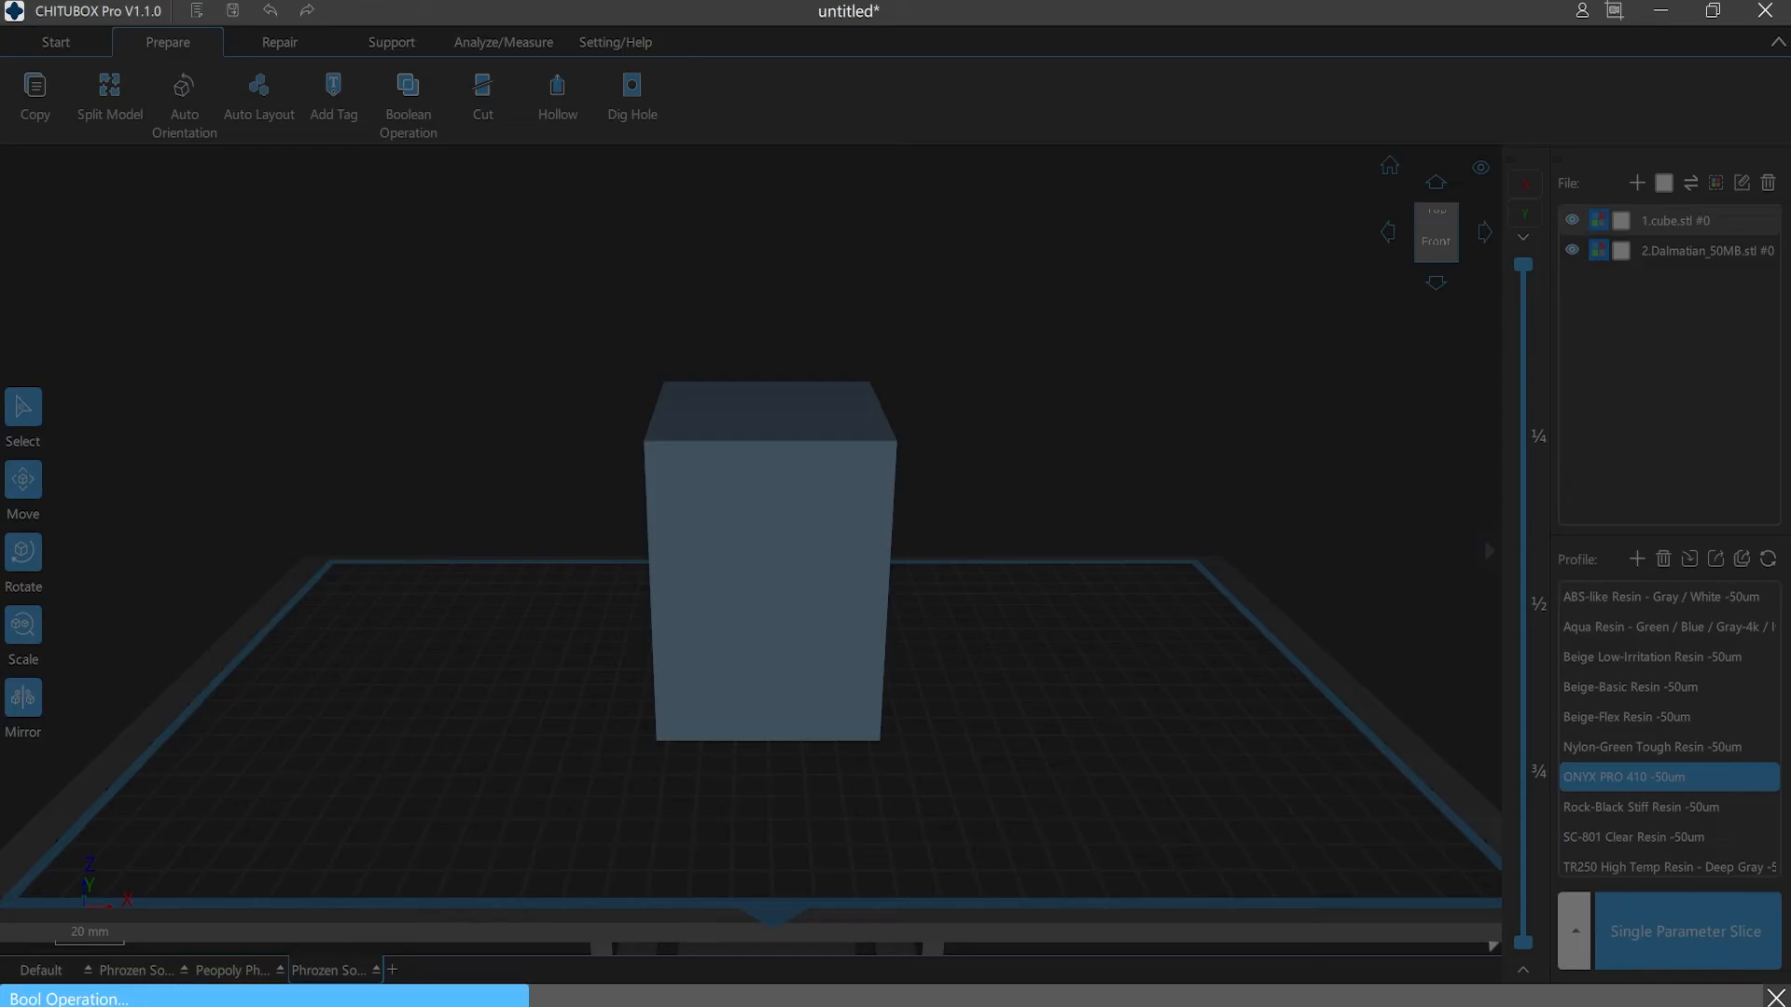
click(407, 97)
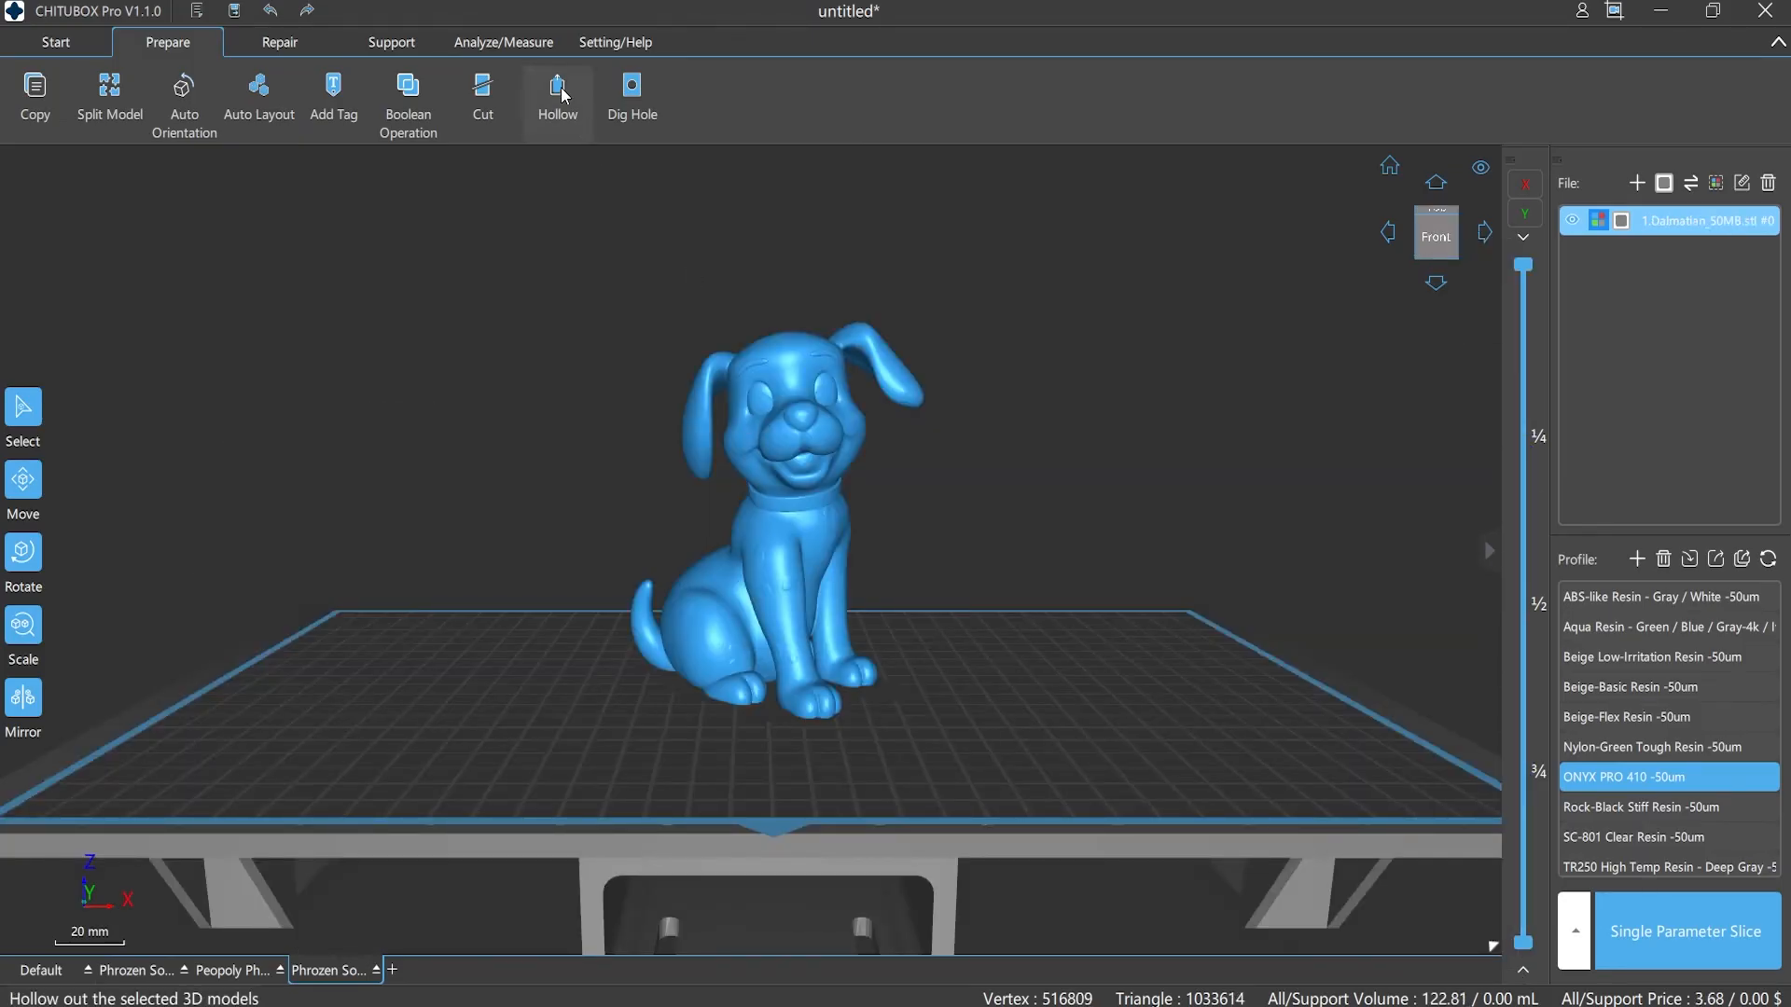
Subtract the Dalmatian shape from the cube with Boolean Operation
click(558, 97)
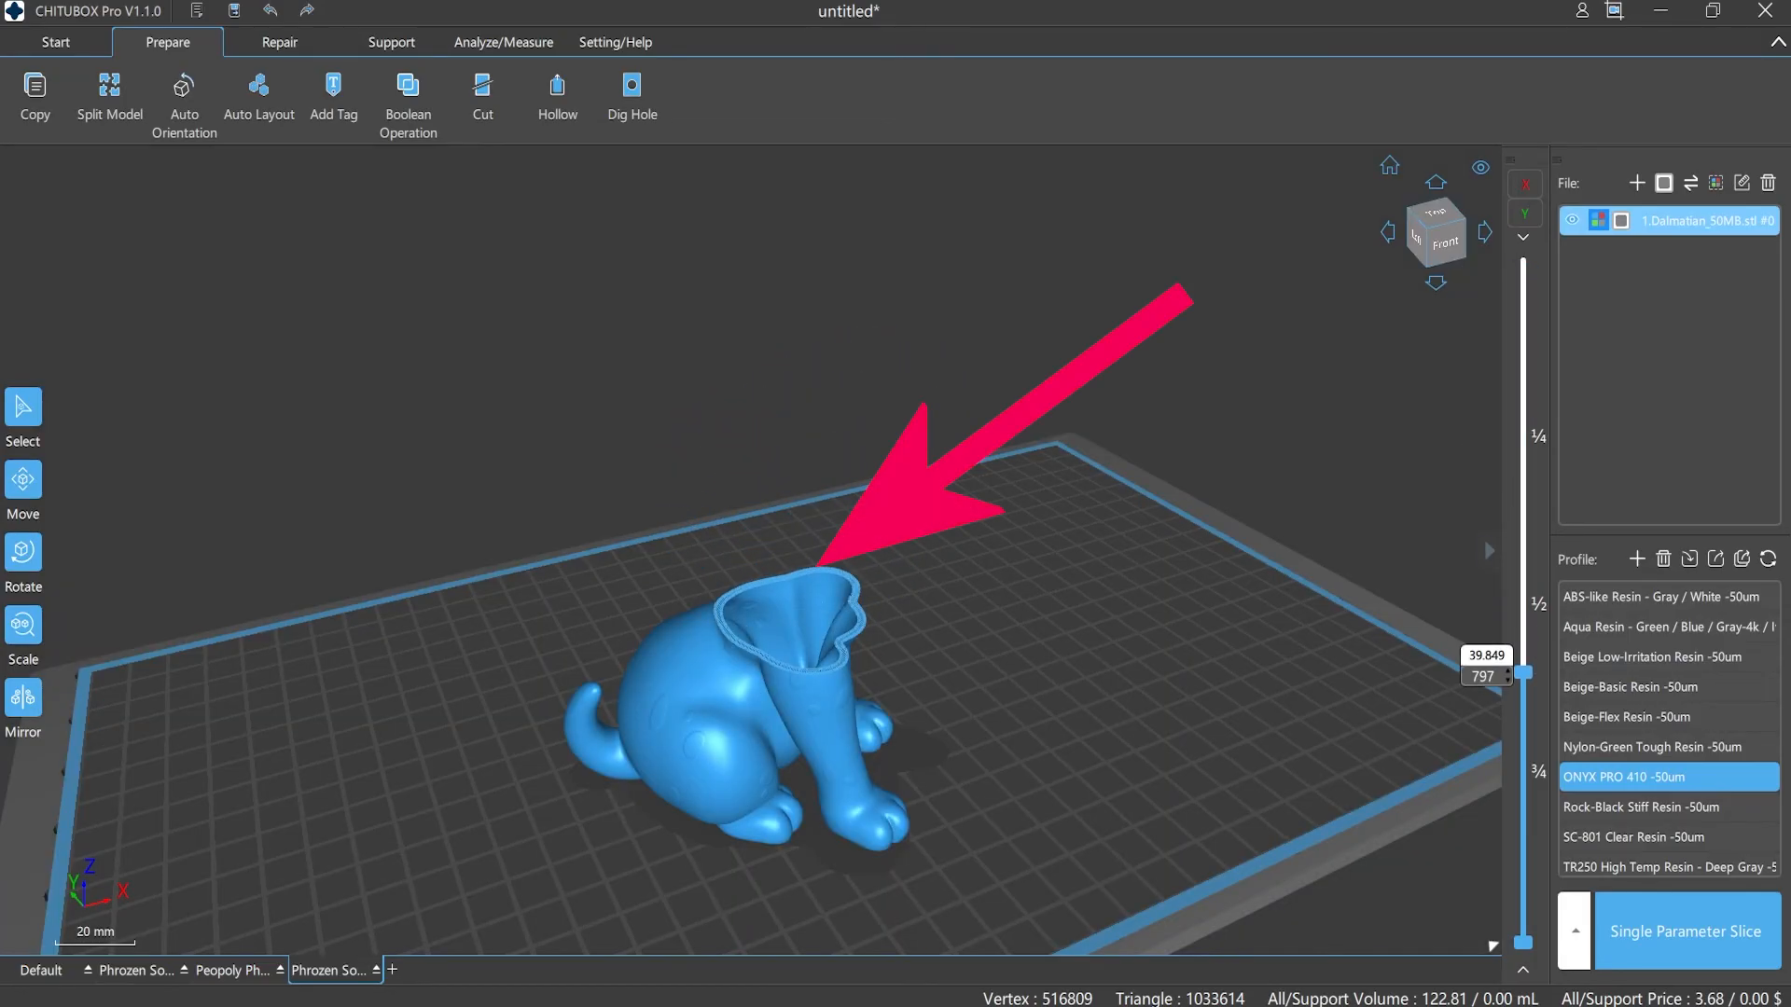
click(407, 97)
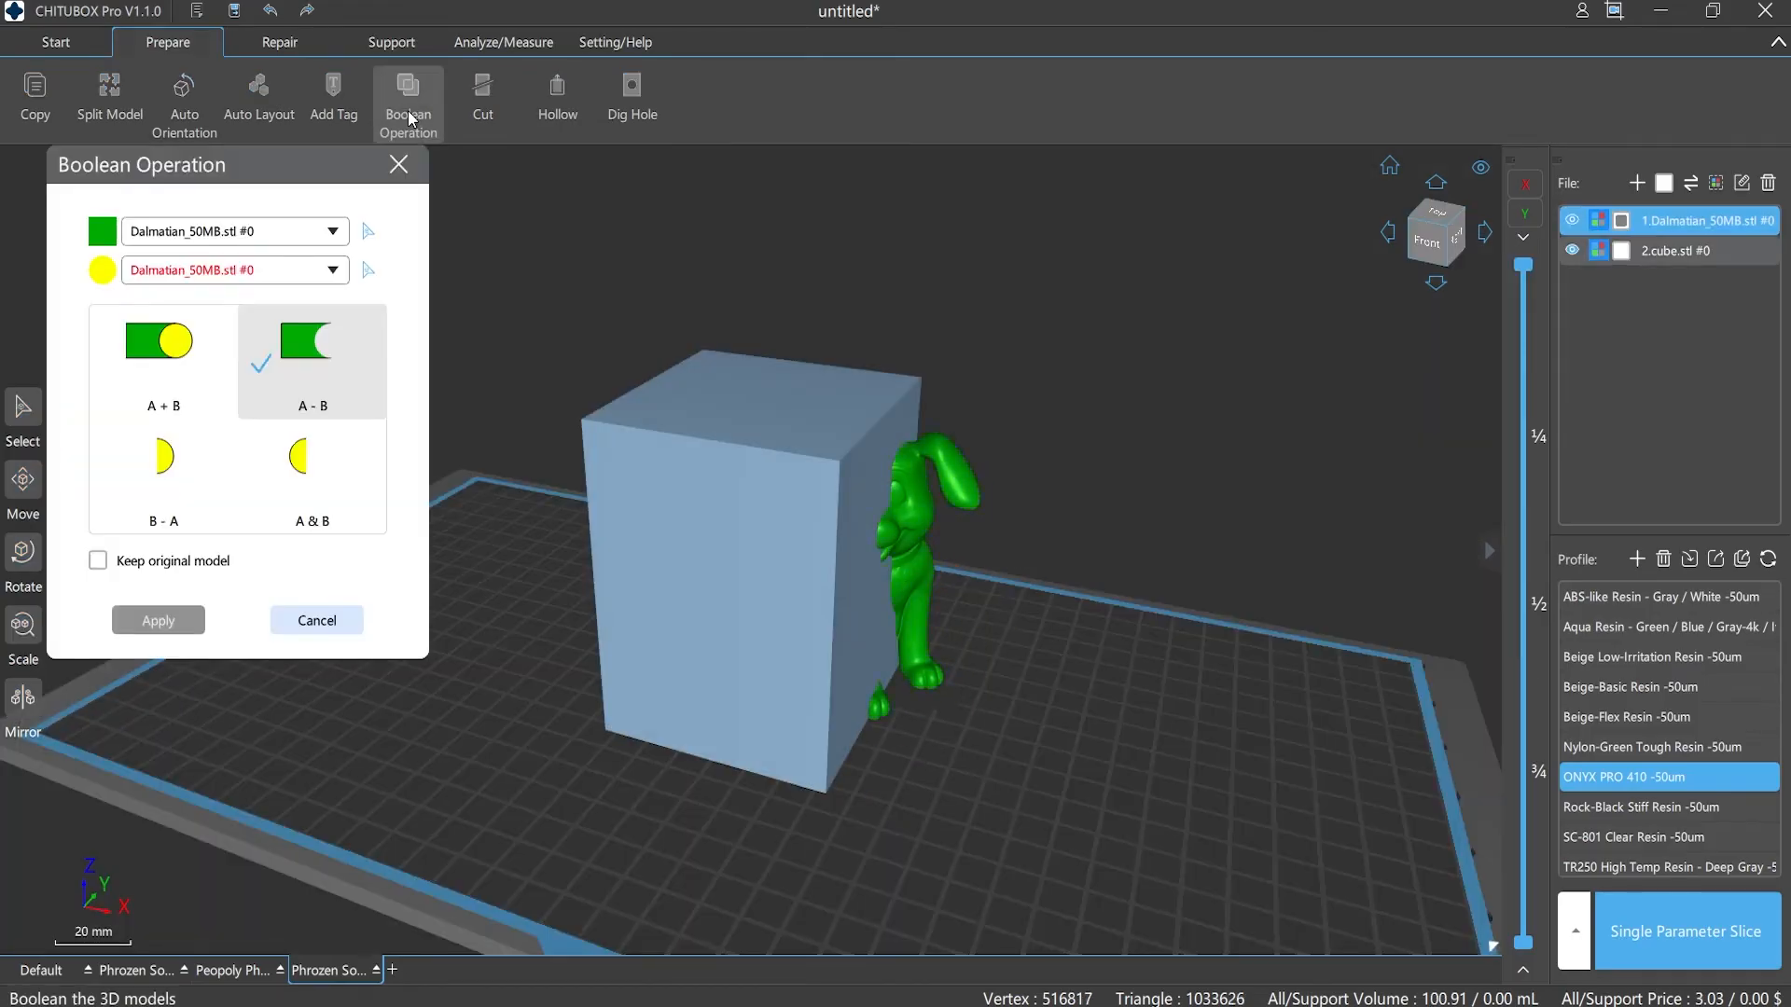
click(157, 620)
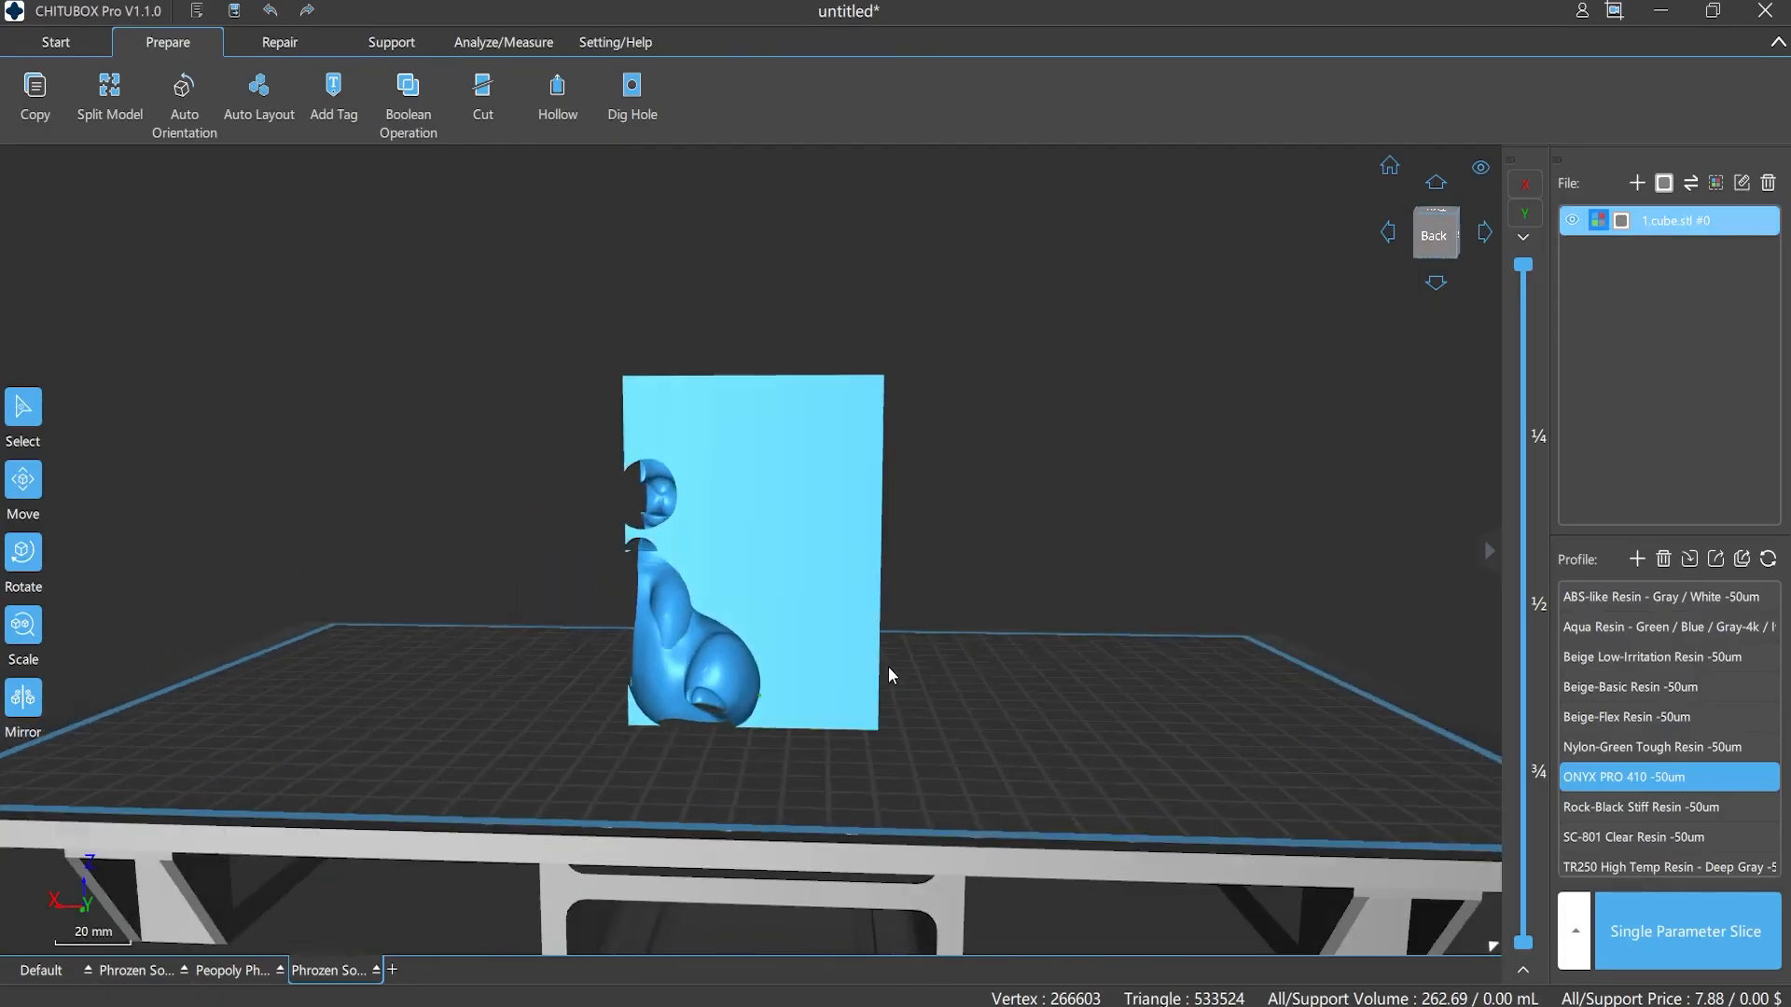
click(556, 97)
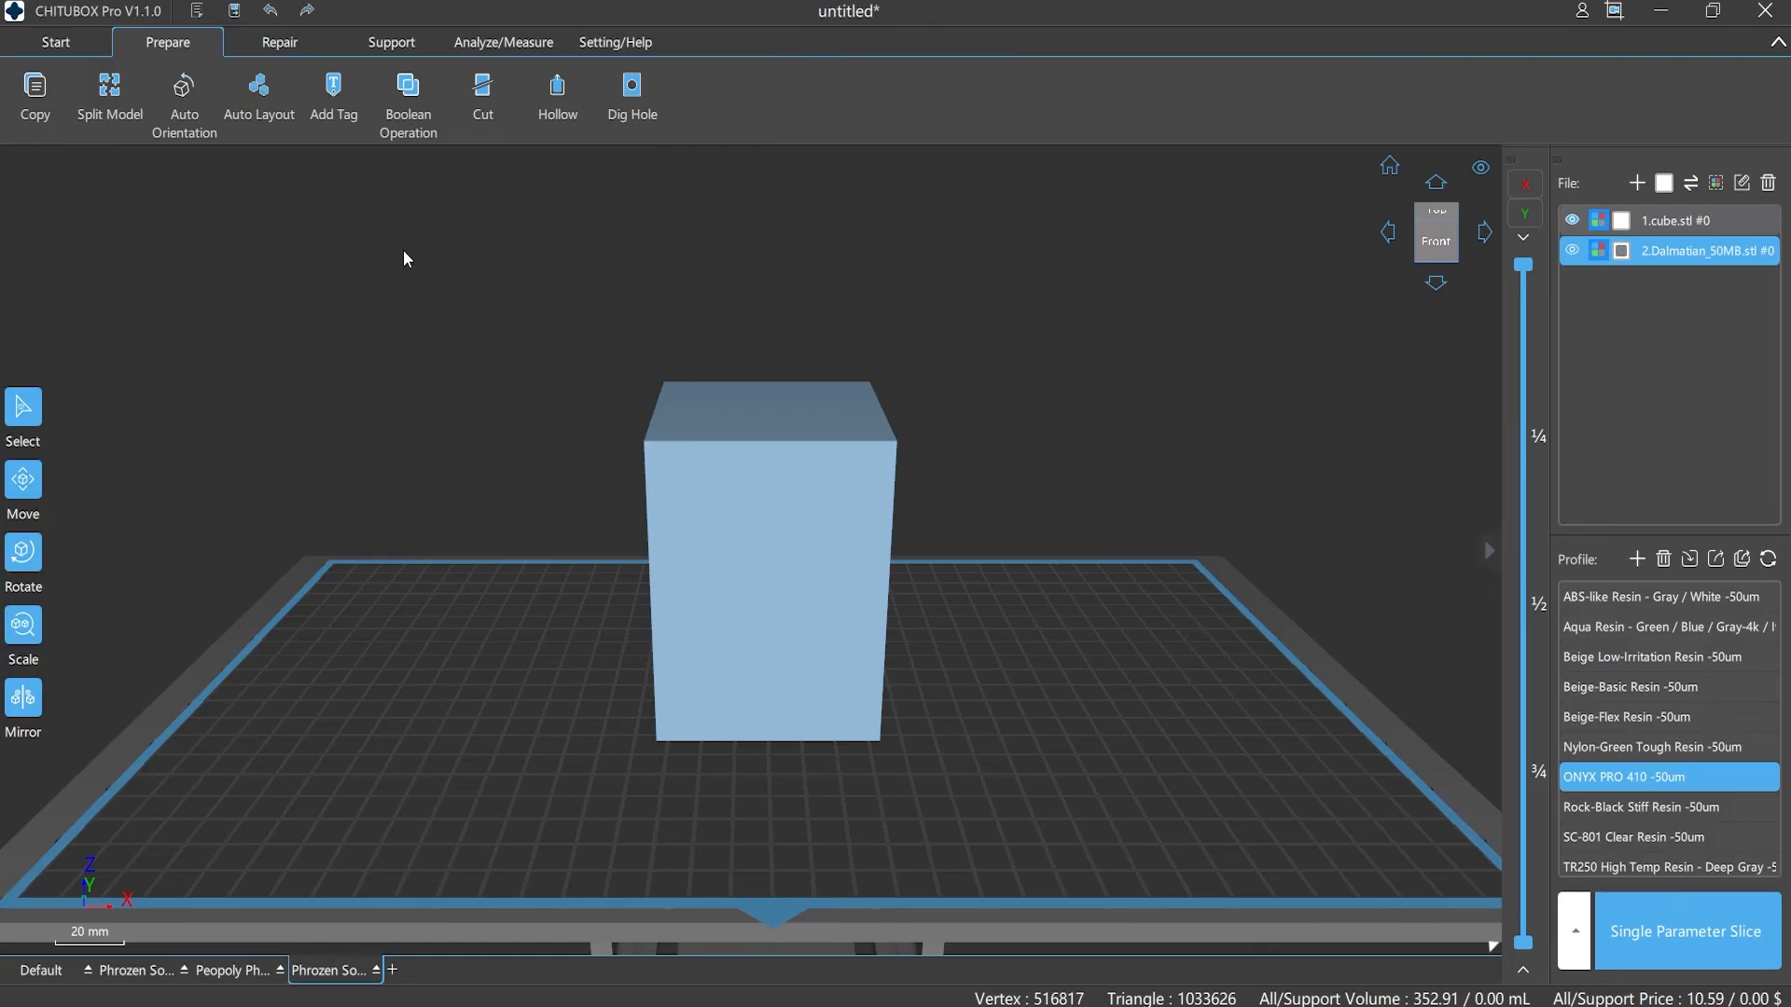
Apply the Boolean operation, change the display mode, and open Hollow for the Dalmatian
click(406, 97)
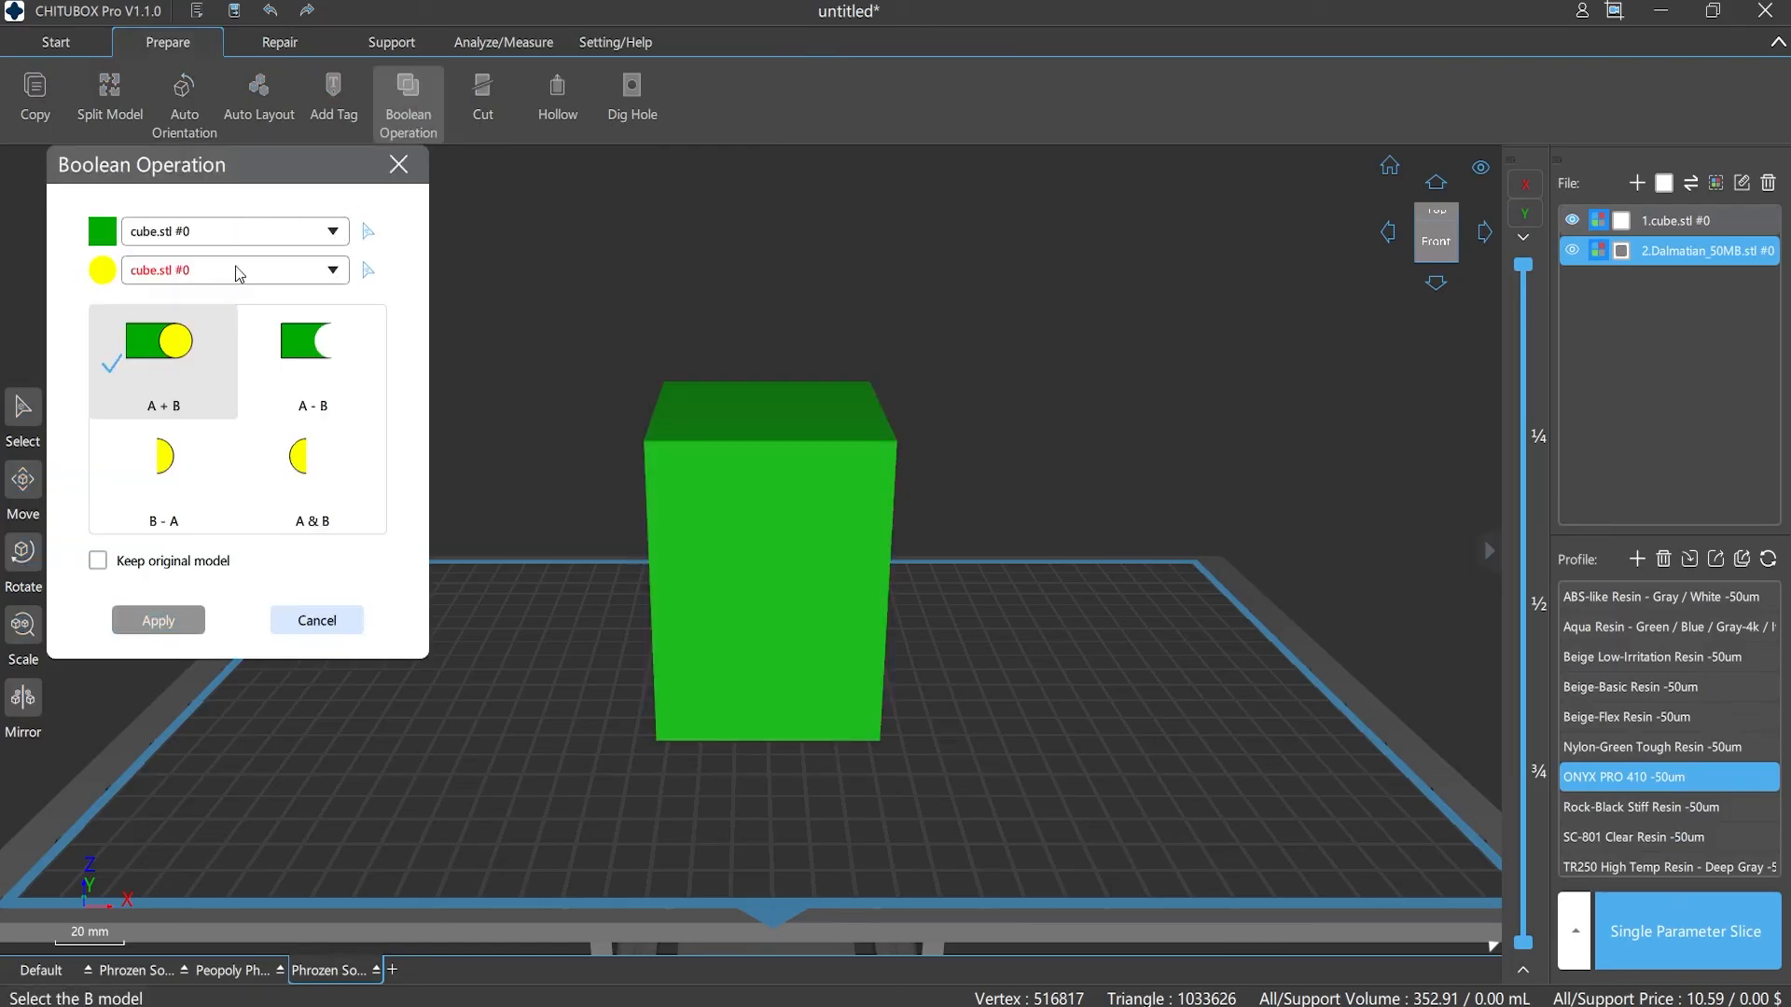
click(157, 620)
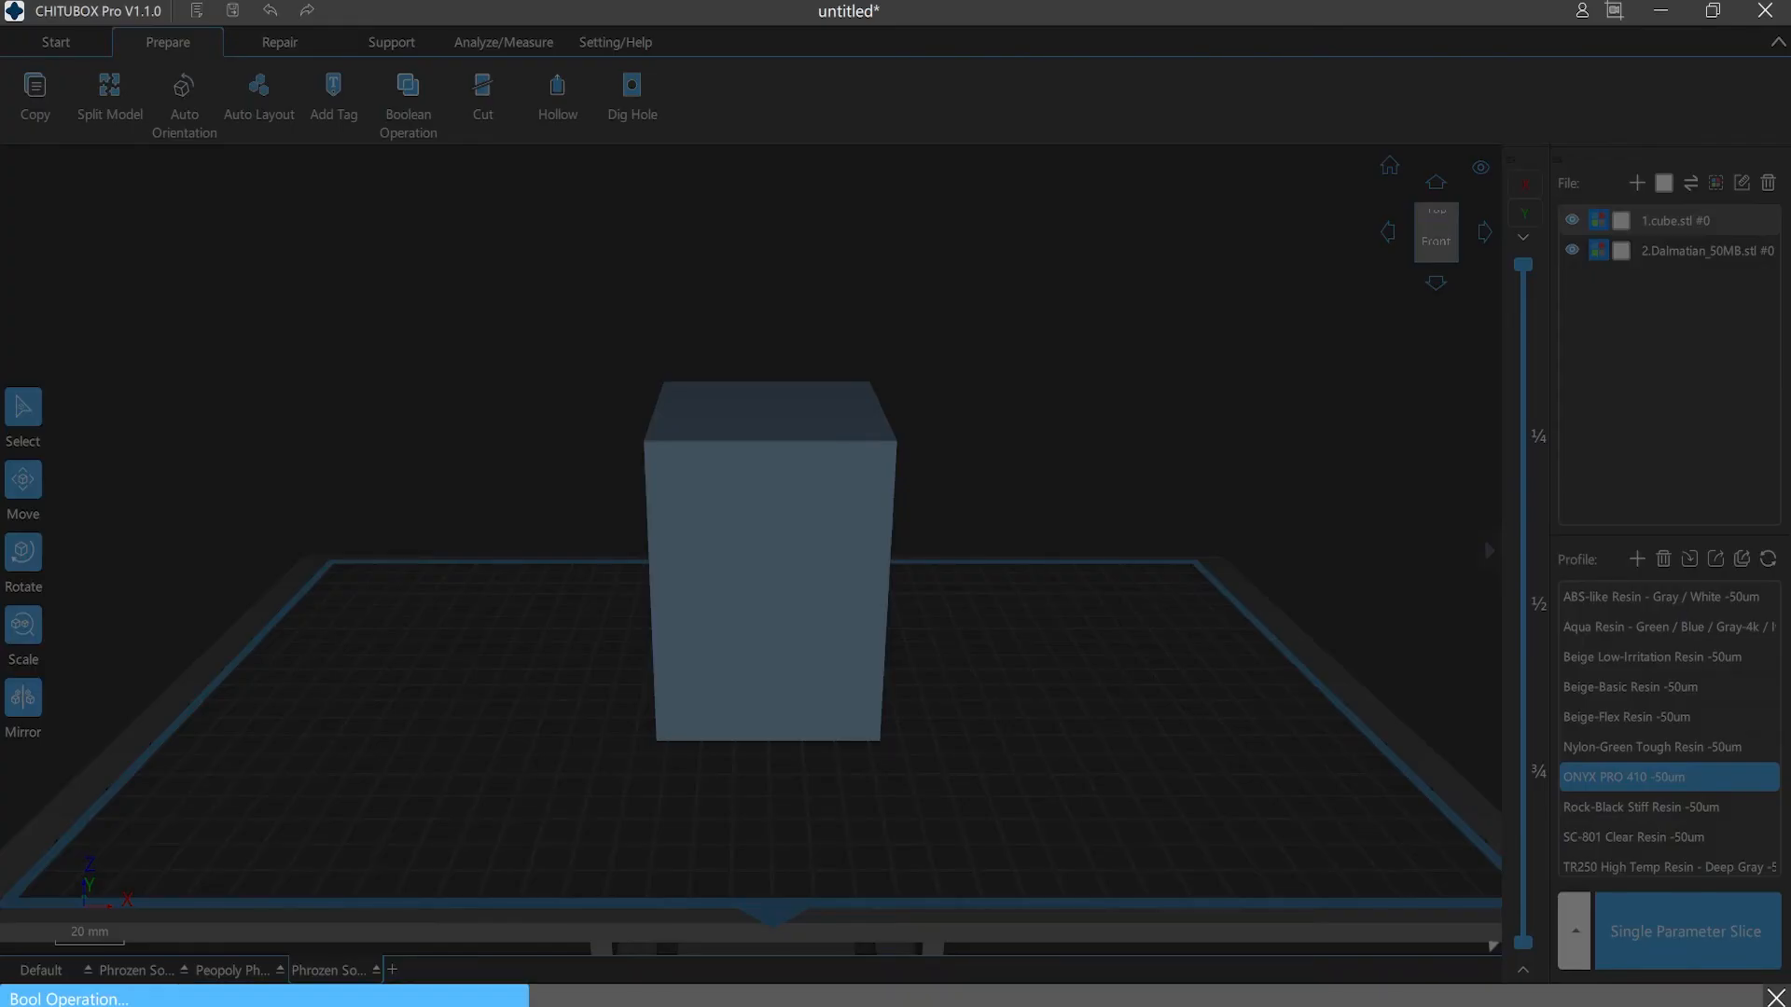
right_click(769, 565)
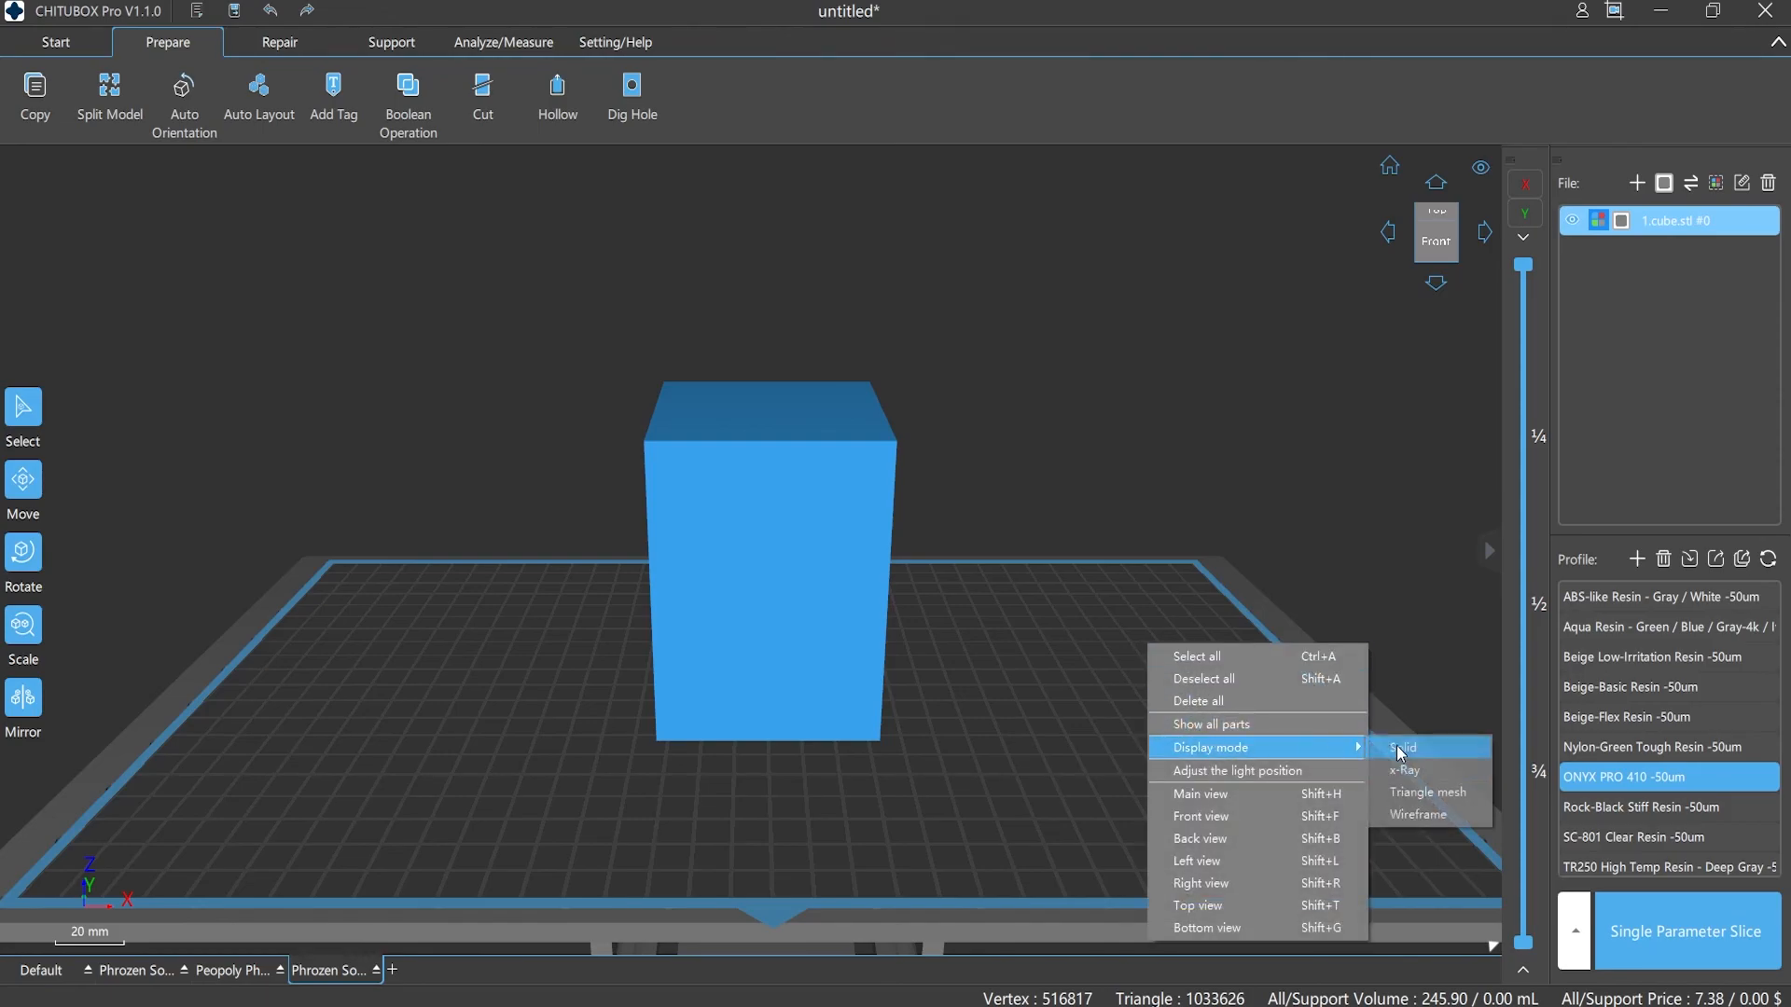
click(630, 97)
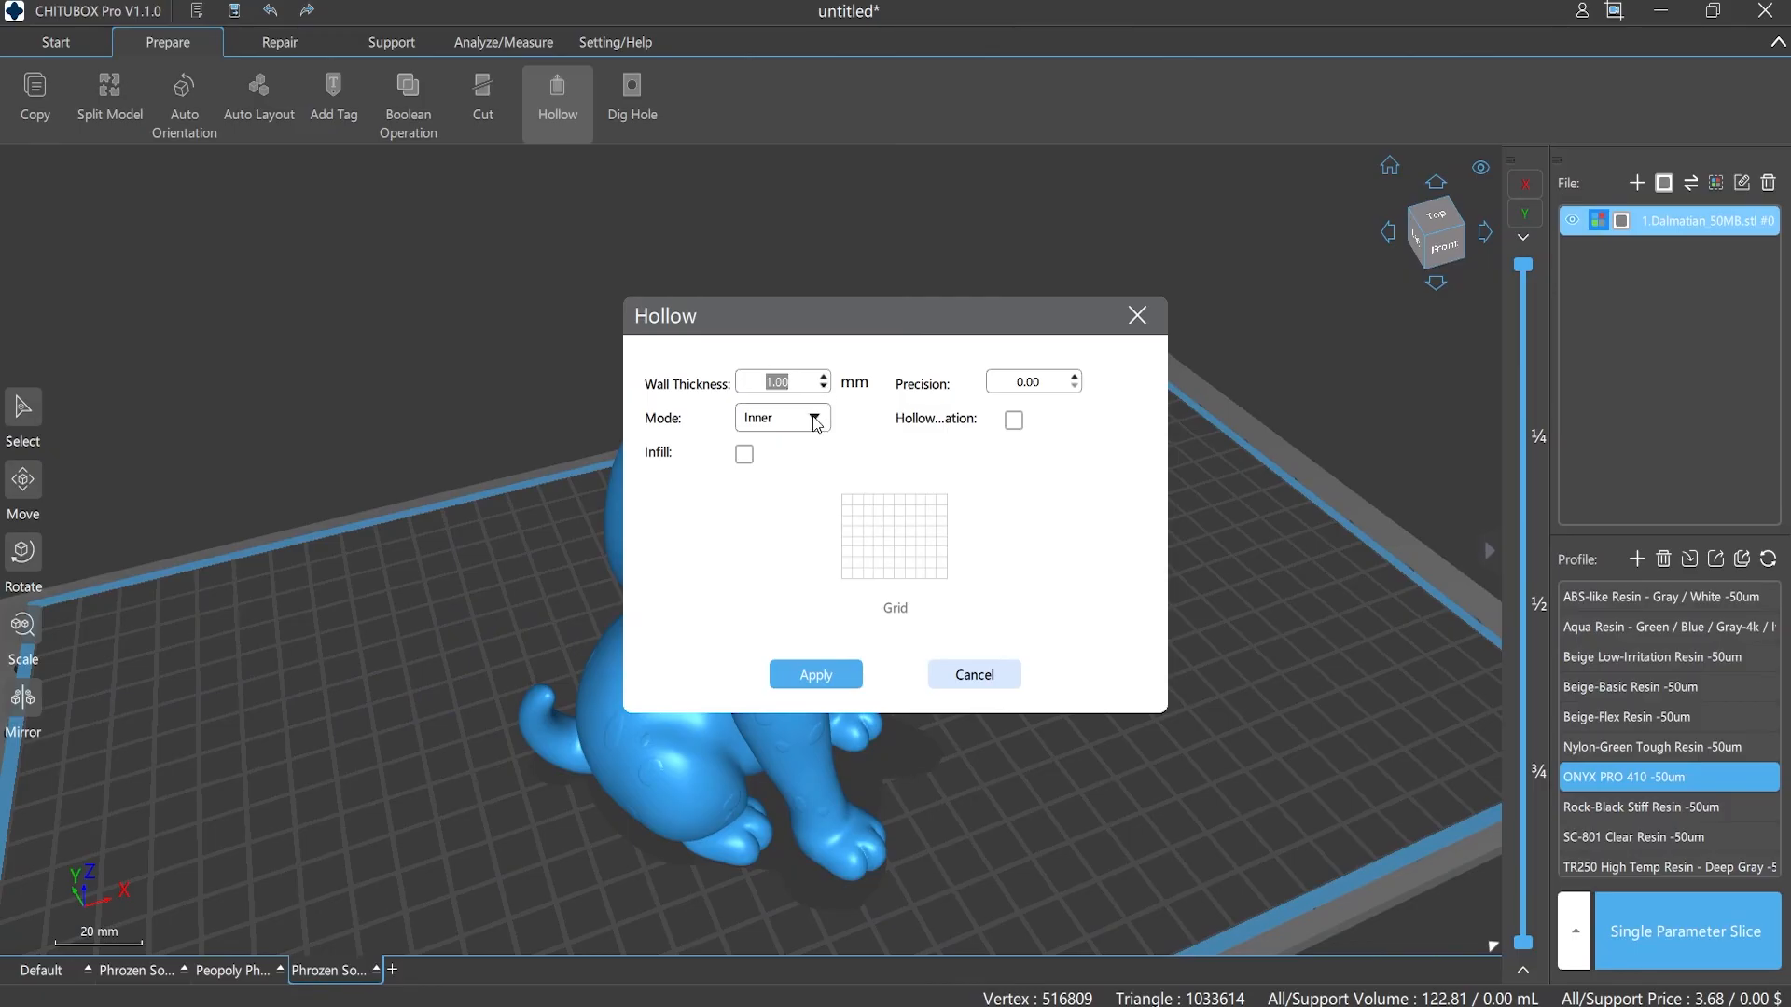
Hollow the Dalmatian with 1.00 mm walls, 0.20 precision and 25% grid infill
click(812, 417)
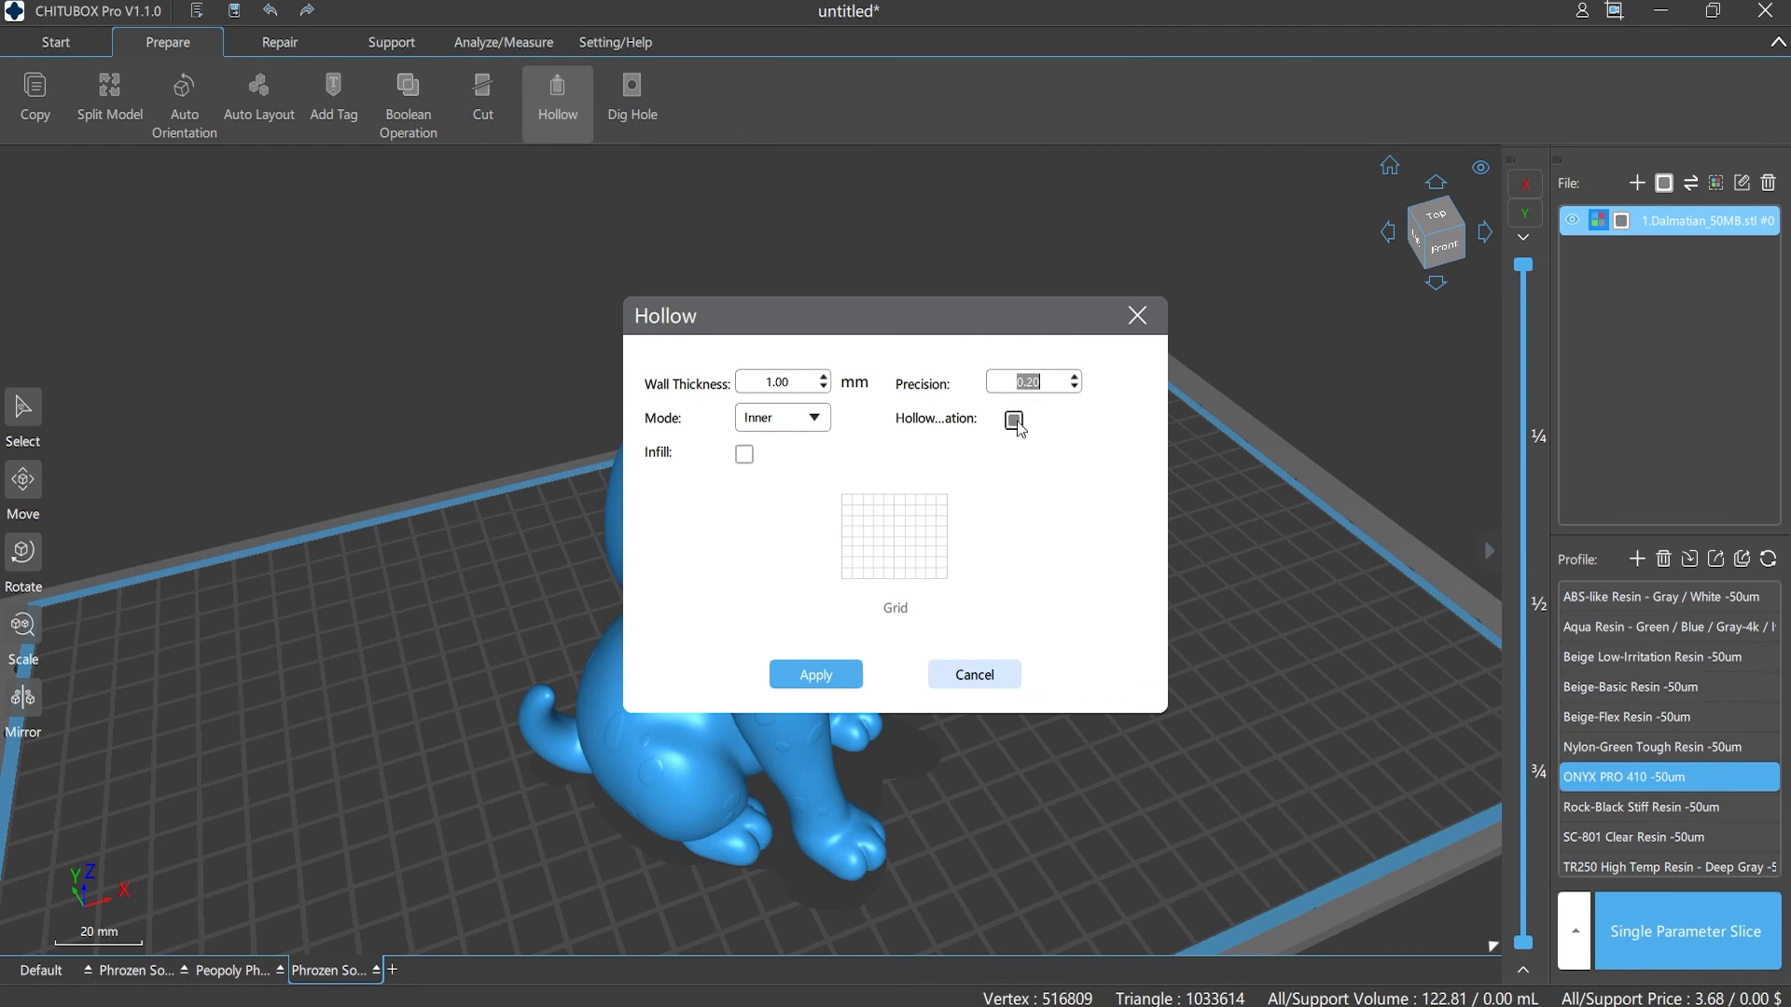
click(743, 454)
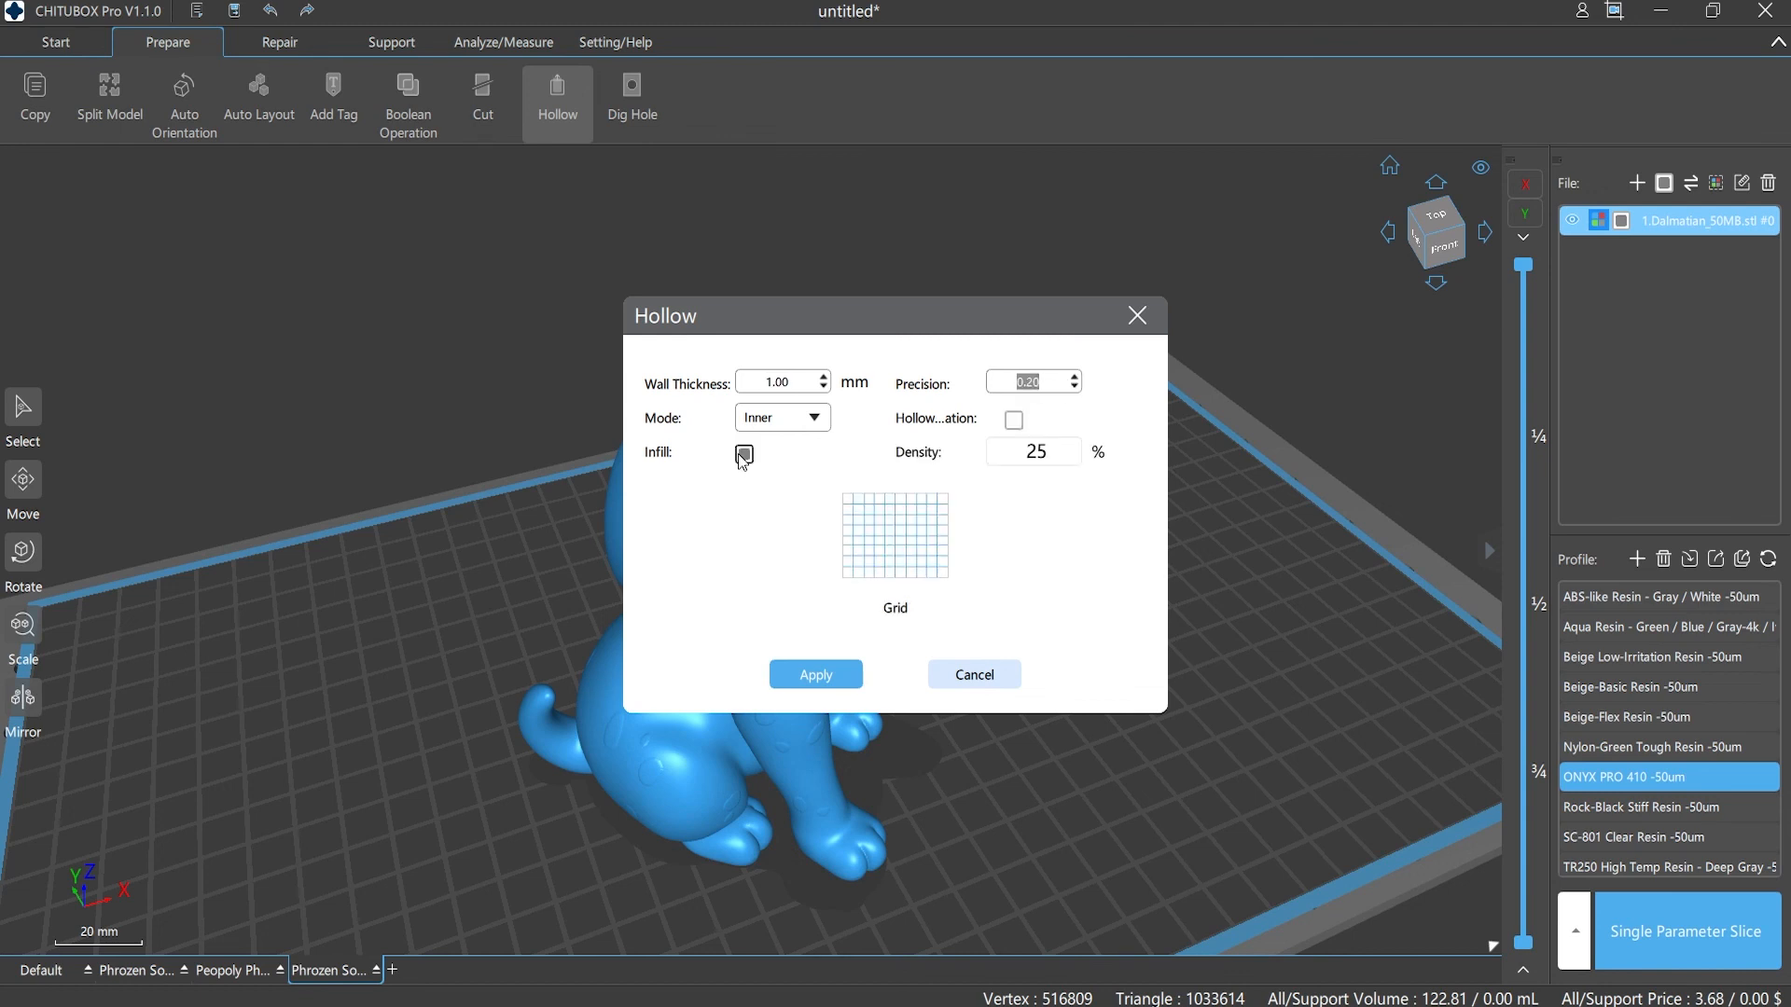
click(972, 673)
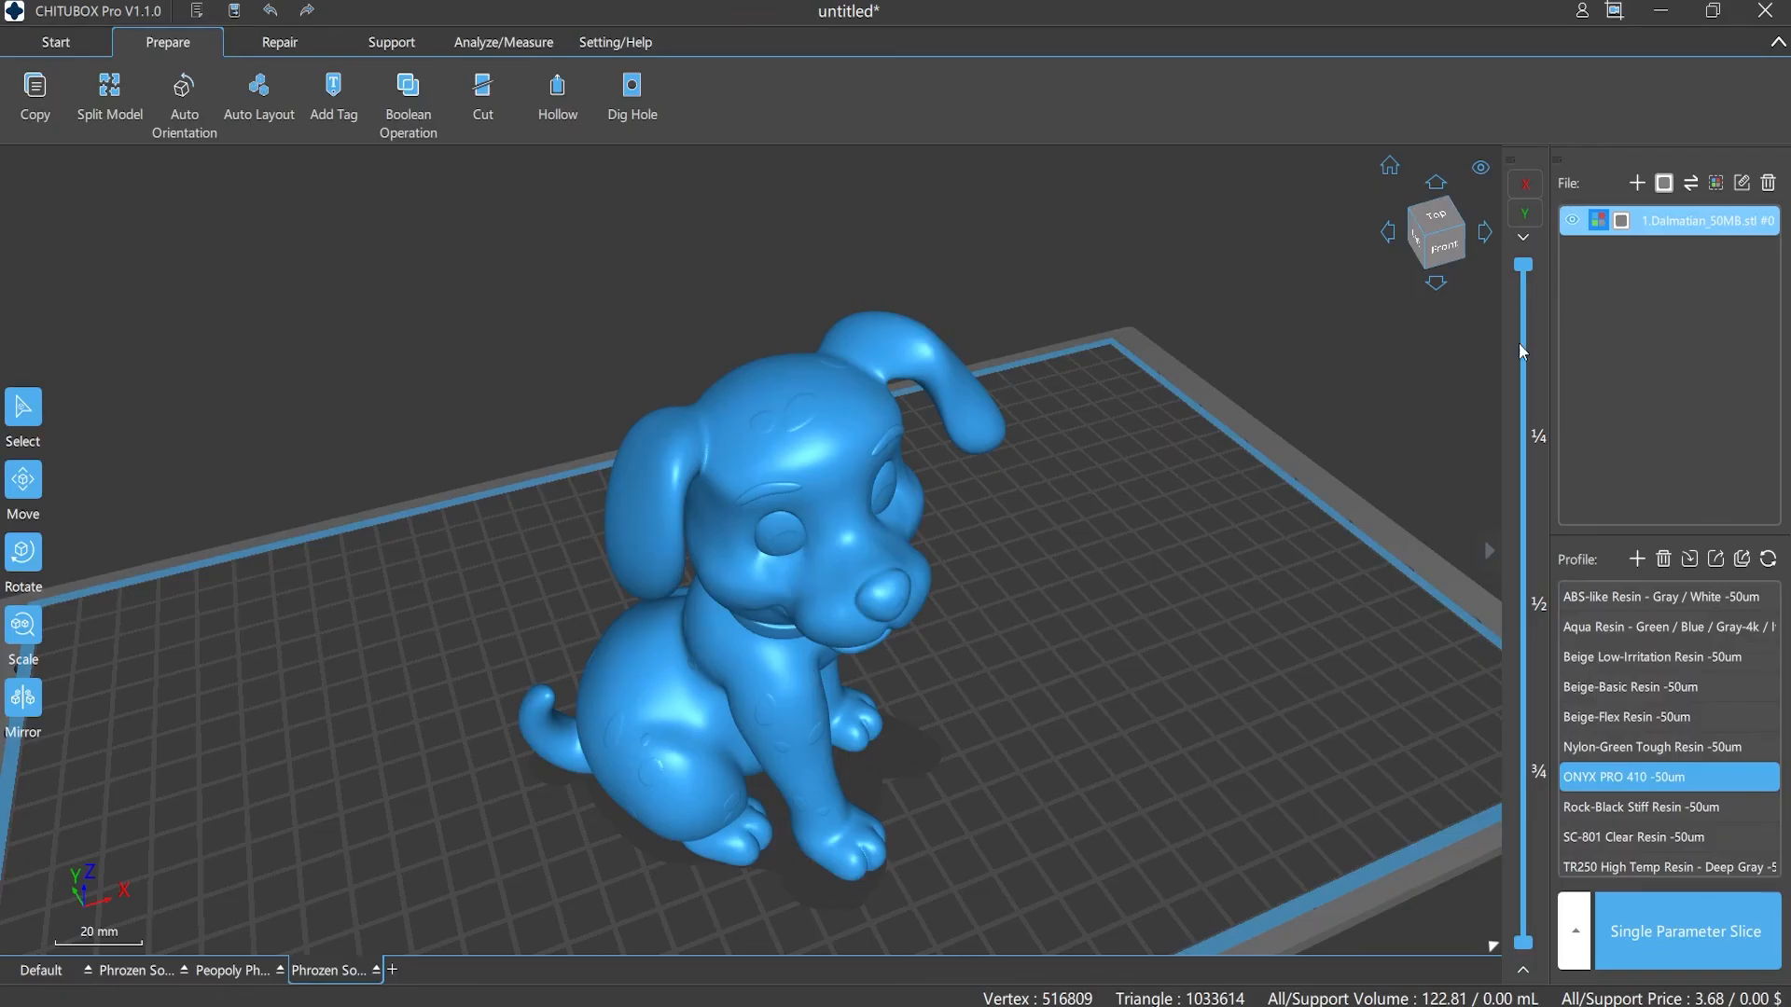